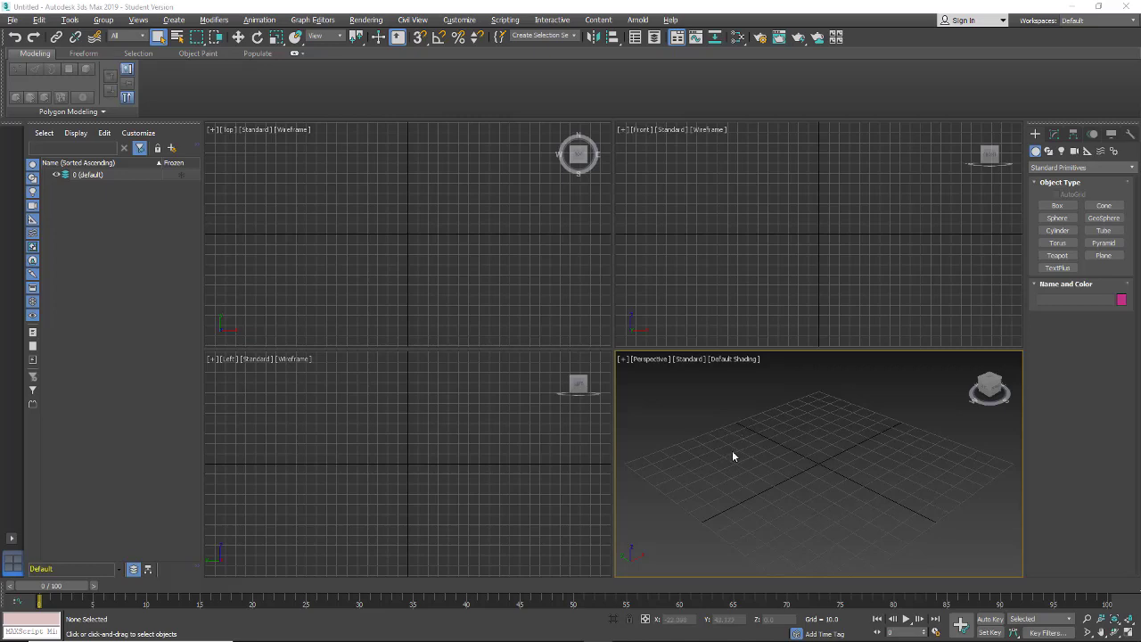
pyautogui.moveTo(684, 446)
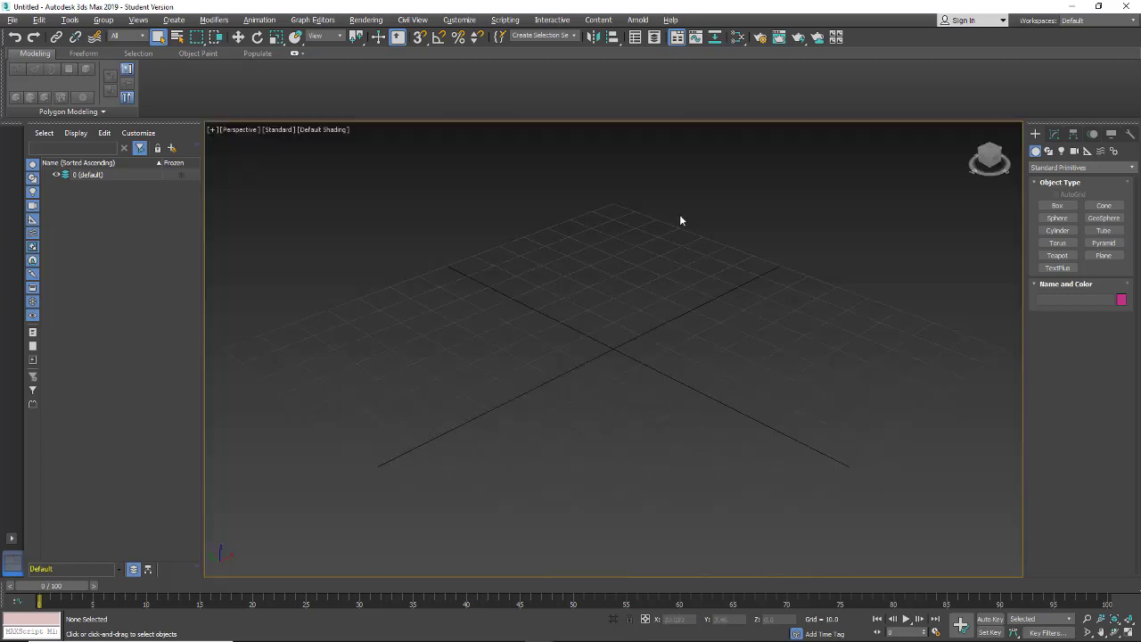
# - Drag out Sphere001 at the grid centre of the maximized Perspective viewport
pyautogui.click(1056, 217)
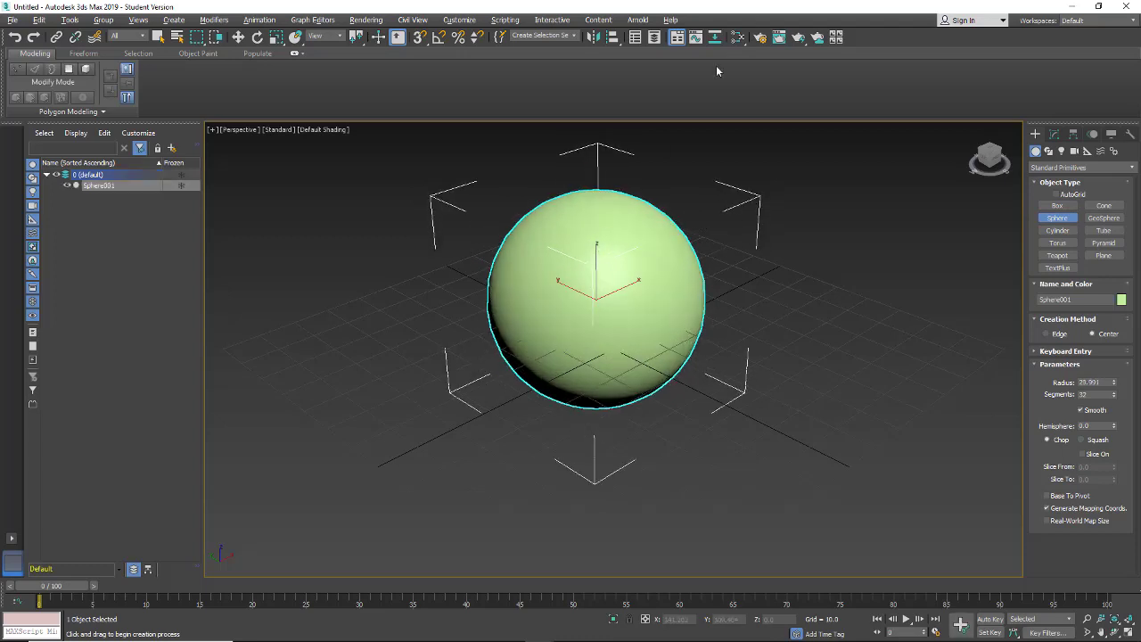
pyautogui.moveTo(739, 37)
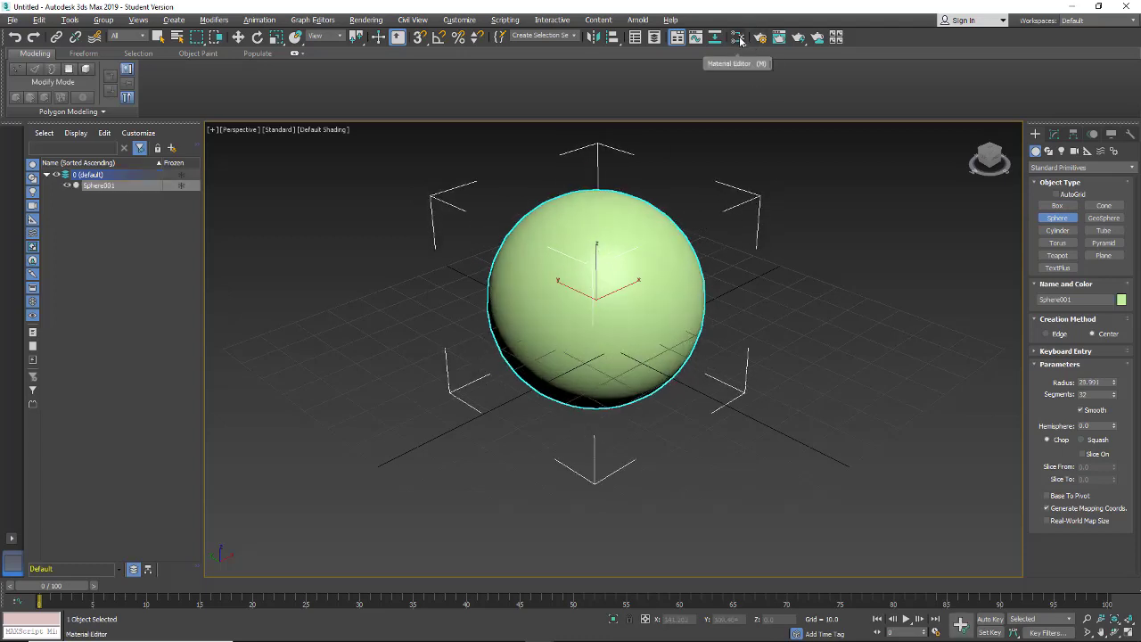
pyautogui.moveTo(739, 37)
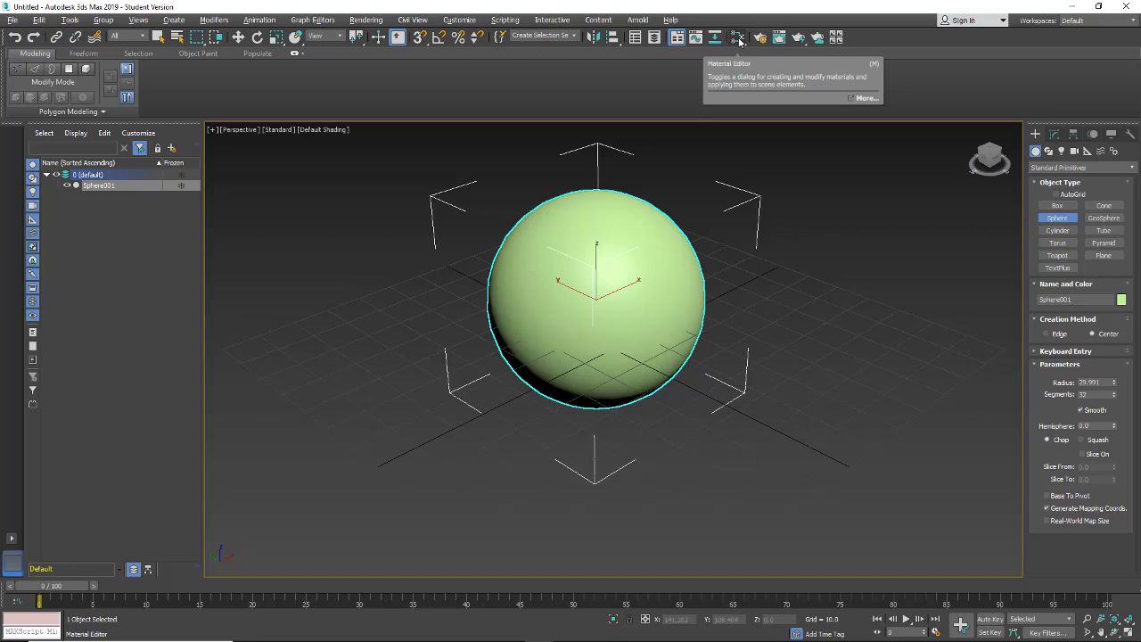
# - Open the Slate Material Editor beside the selected sphere
pyautogui.click(739, 36)
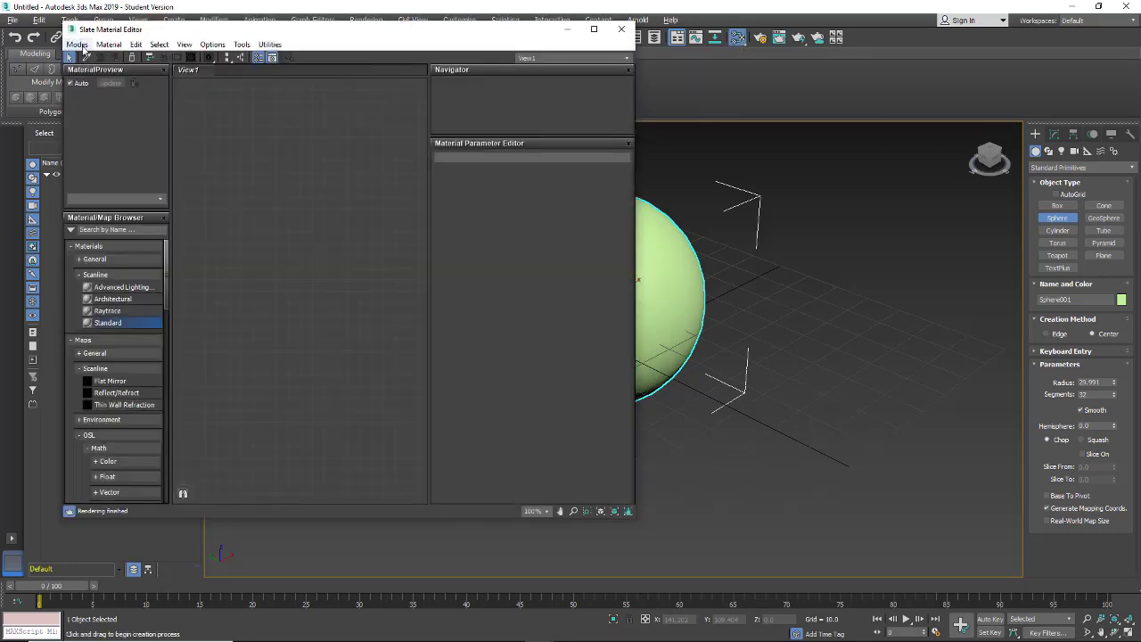
pyautogui.click(77, 44)
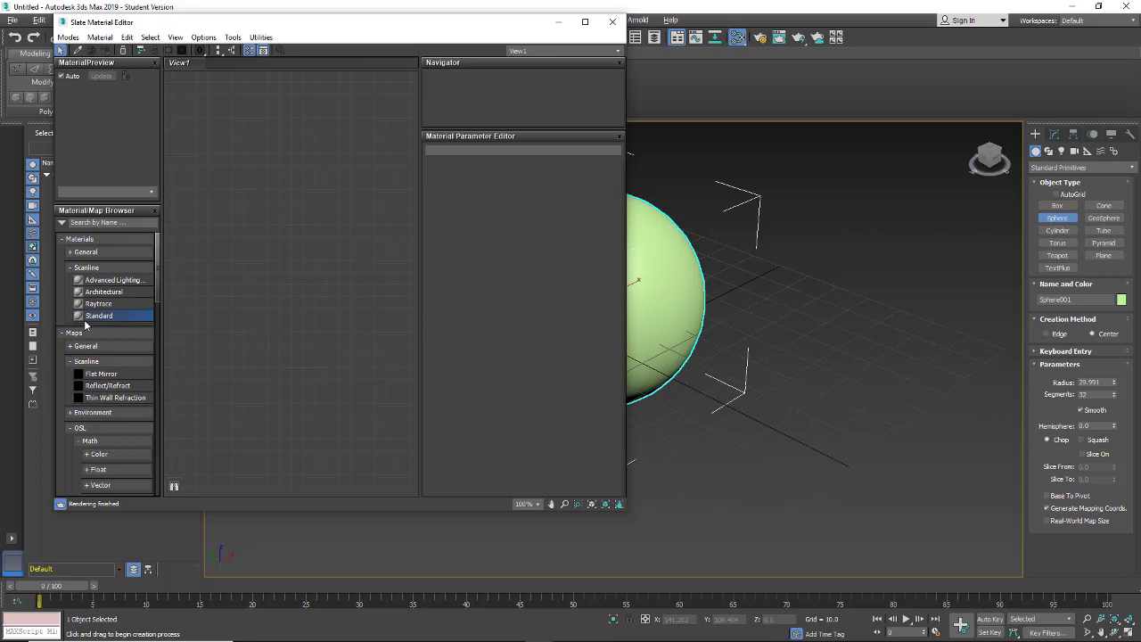
pyautogui.moveTo(82, 318)
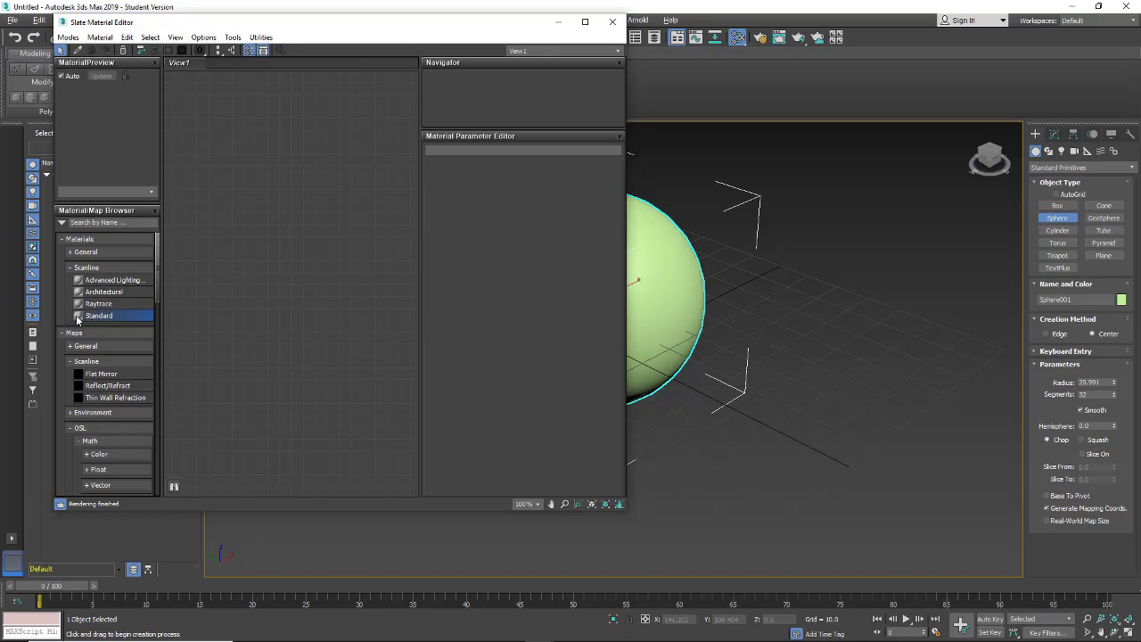
pyautogui.moveTo(84, 320)
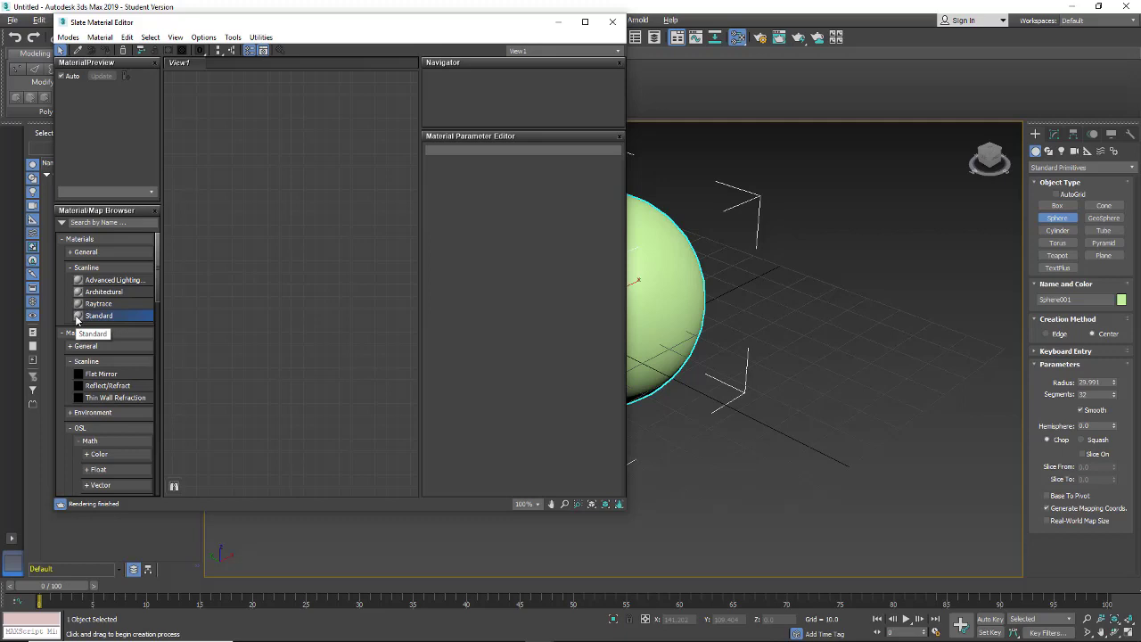
# - Add a Standard material node and wire a Noise map into its Diffuse Color
pyautogui.doubleClick(99, 315)
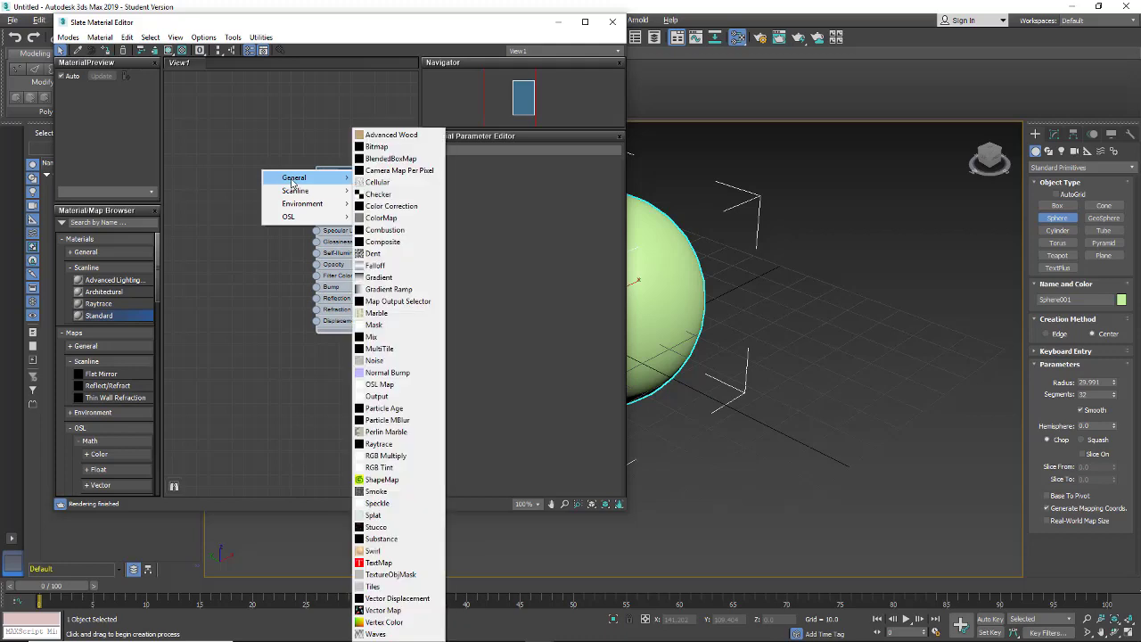
pyautogui.moveTo(398, 300)
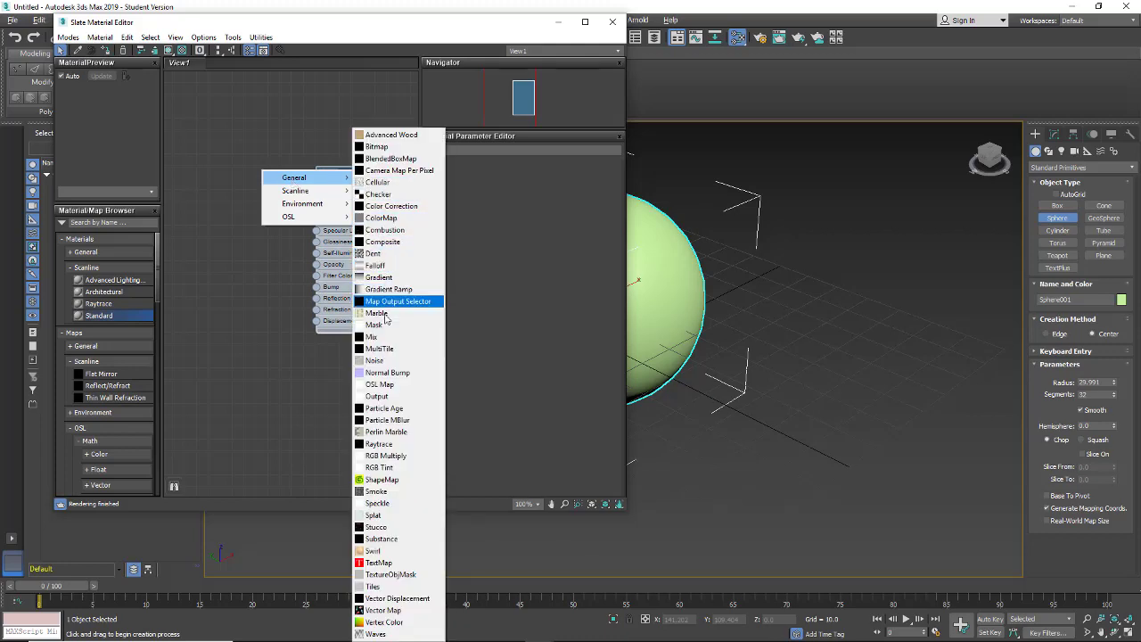
pyautogui.moveTo(374, 360)
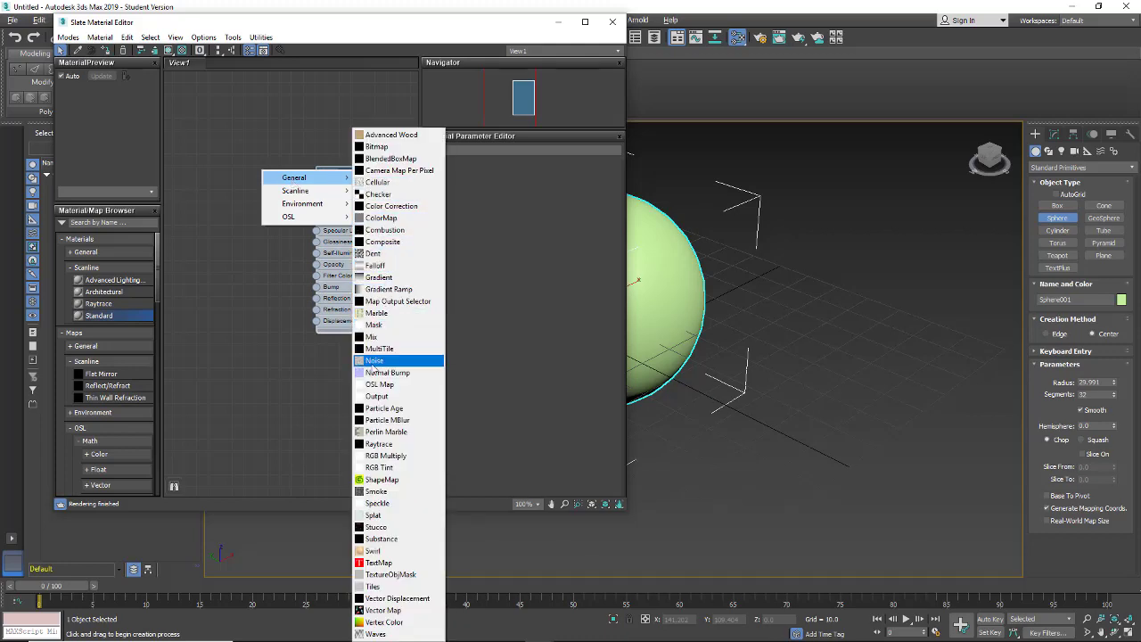
pyautogui.click(374, 360)
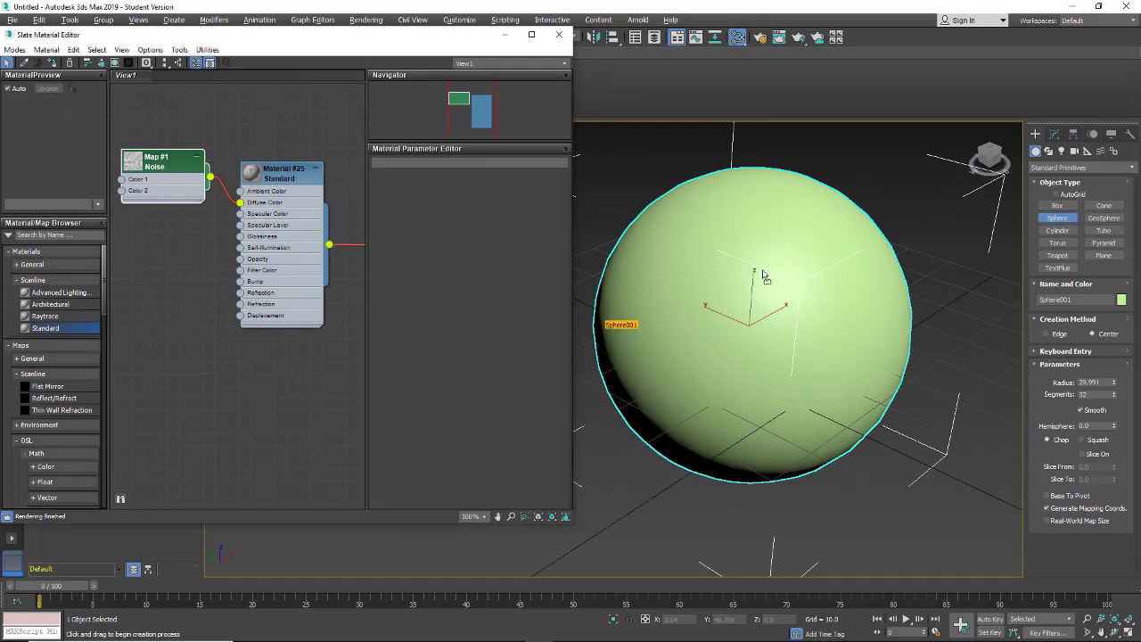
pyautogui.moveTo(738, 230)
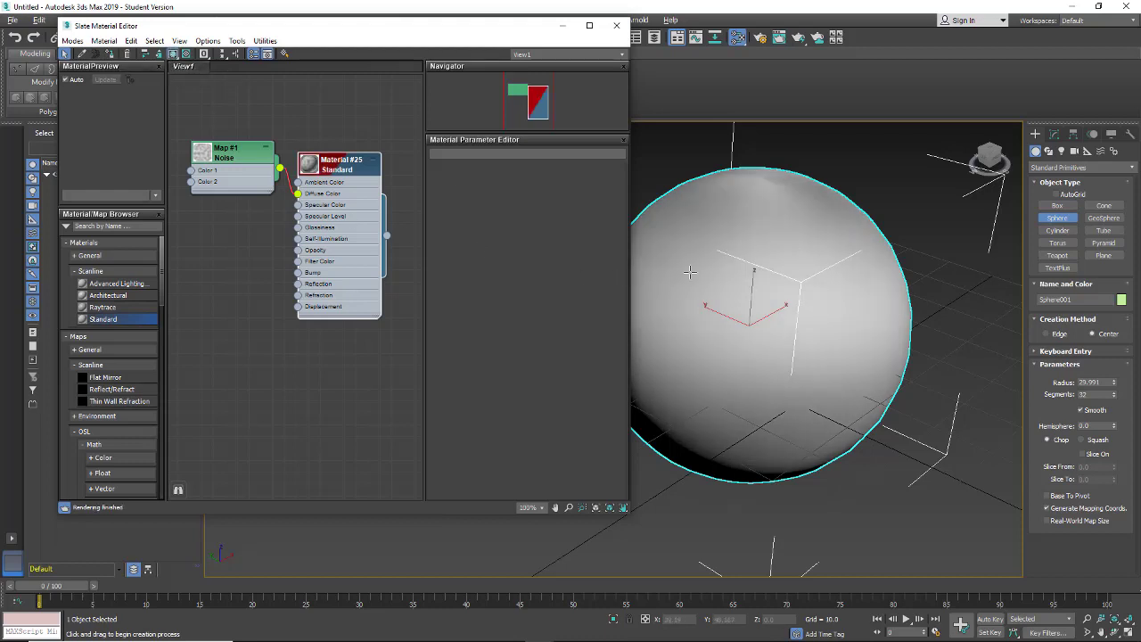
# - Open a separate preview window for the Material #25 node
pyautogui.rightClick(339, 164)
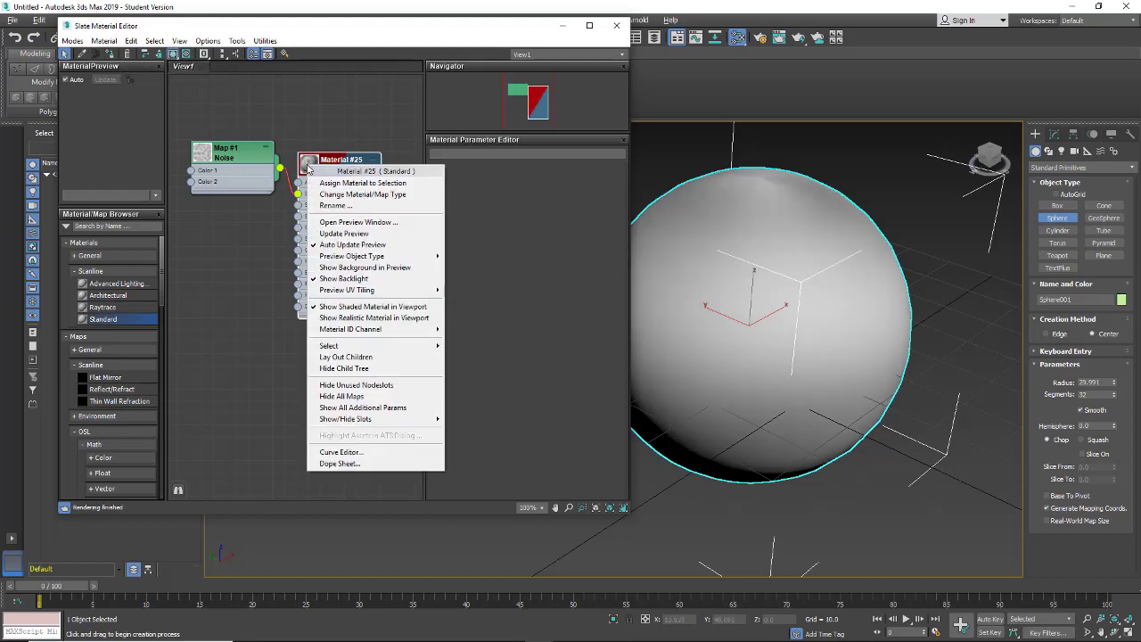
pyautogui.moveTo(358, 222)
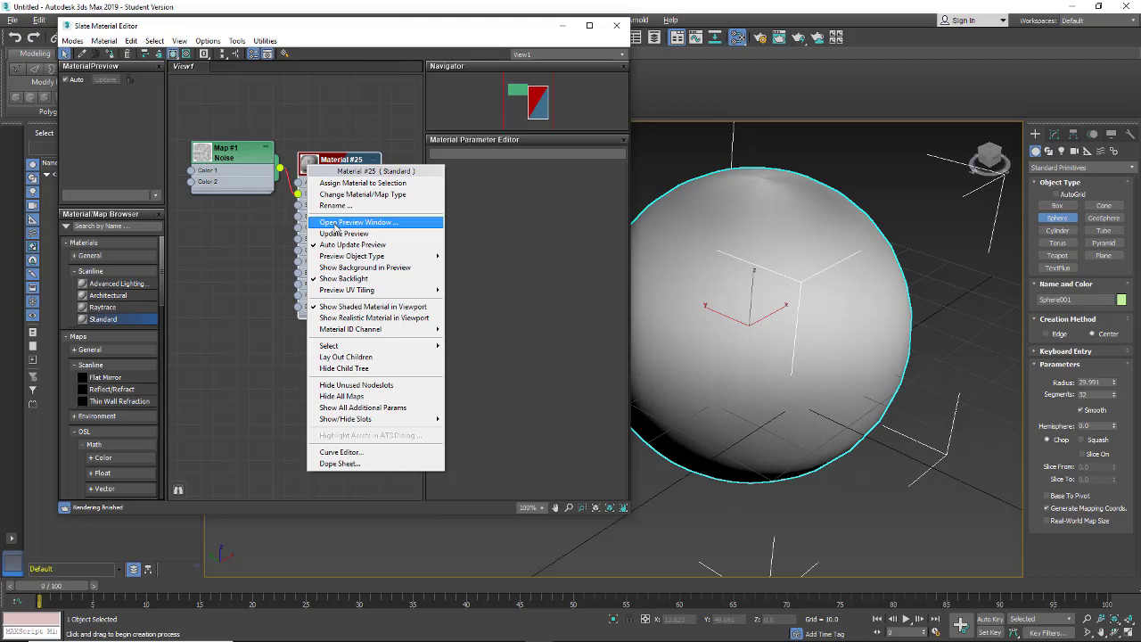
pyautogui.click(357, 222)
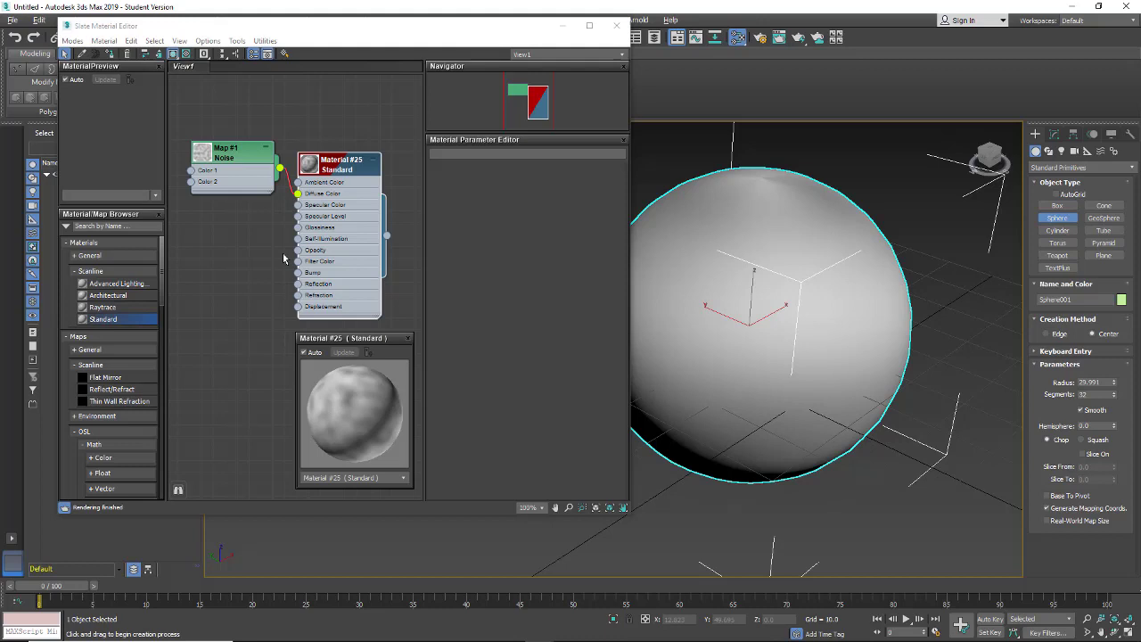
pyautogui.moveTo(314, 300)
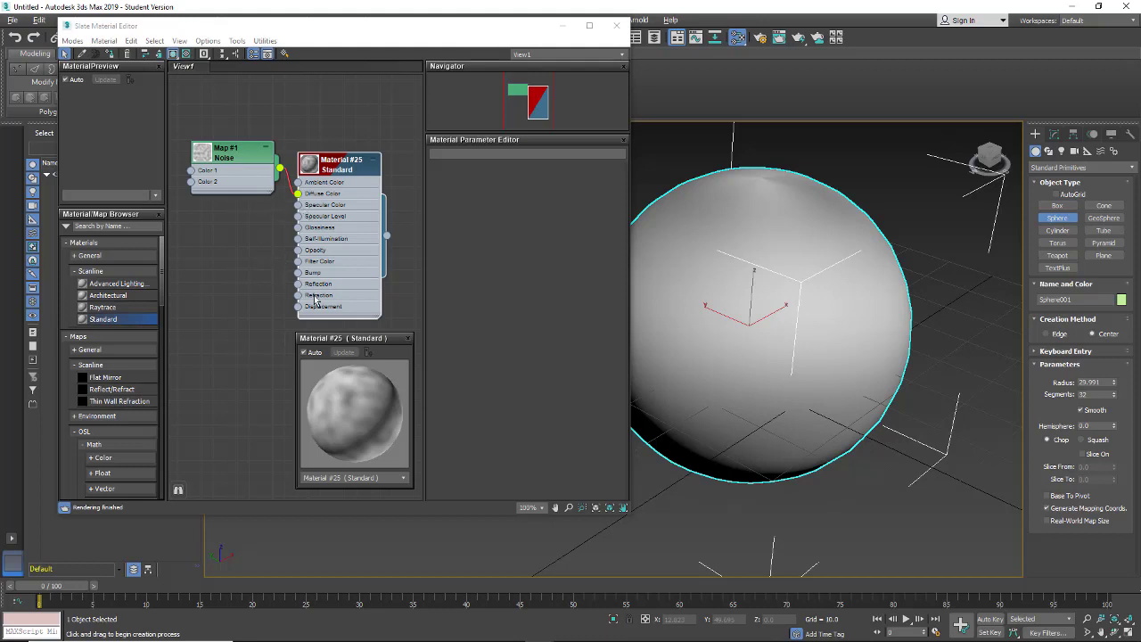
pyautogui.moveTo(316, 300)
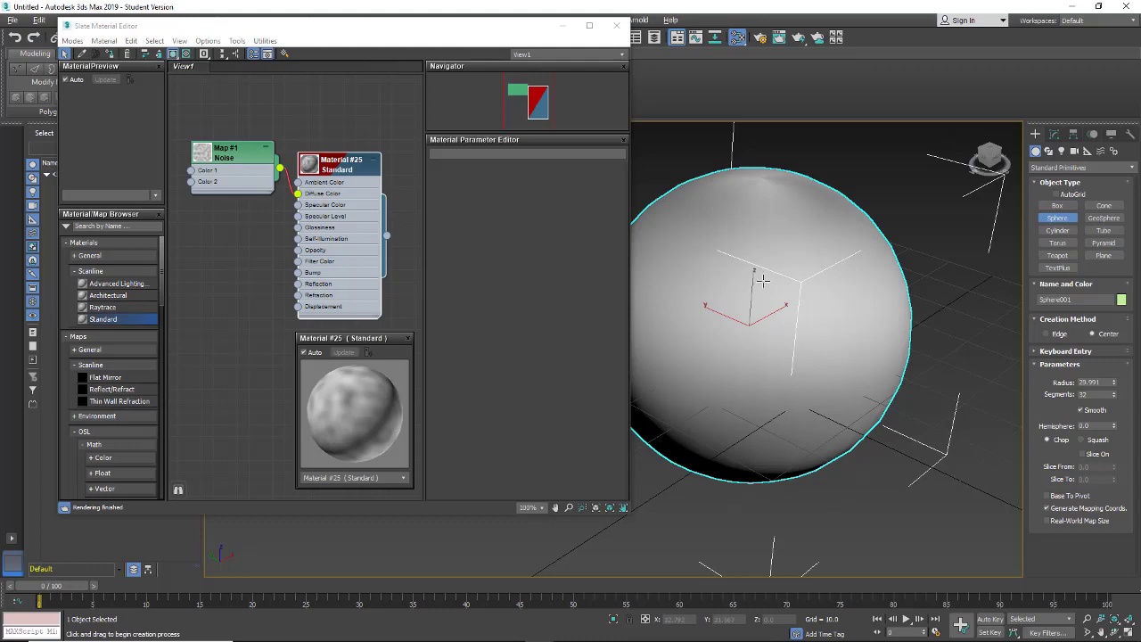
pyautogui.moveTo(778, 38)
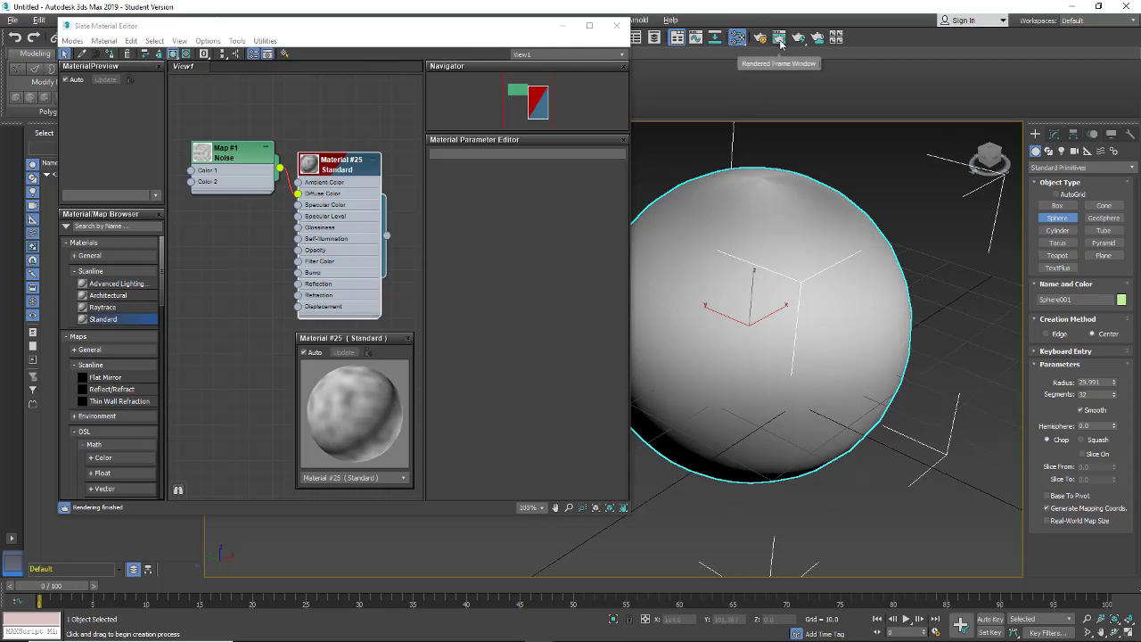
# - Set the Noise map to Turbulence, tighten its High/Low thresholds, and render the sphere
pyautogui.click(778, 37)
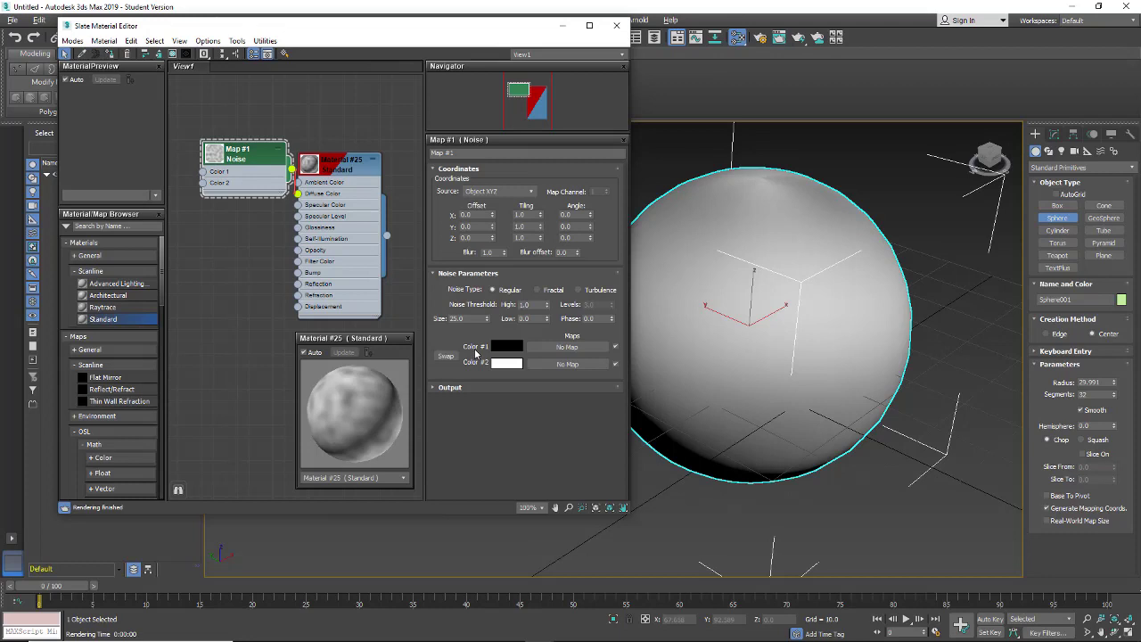
pyautogui.moveTo(469, 370)
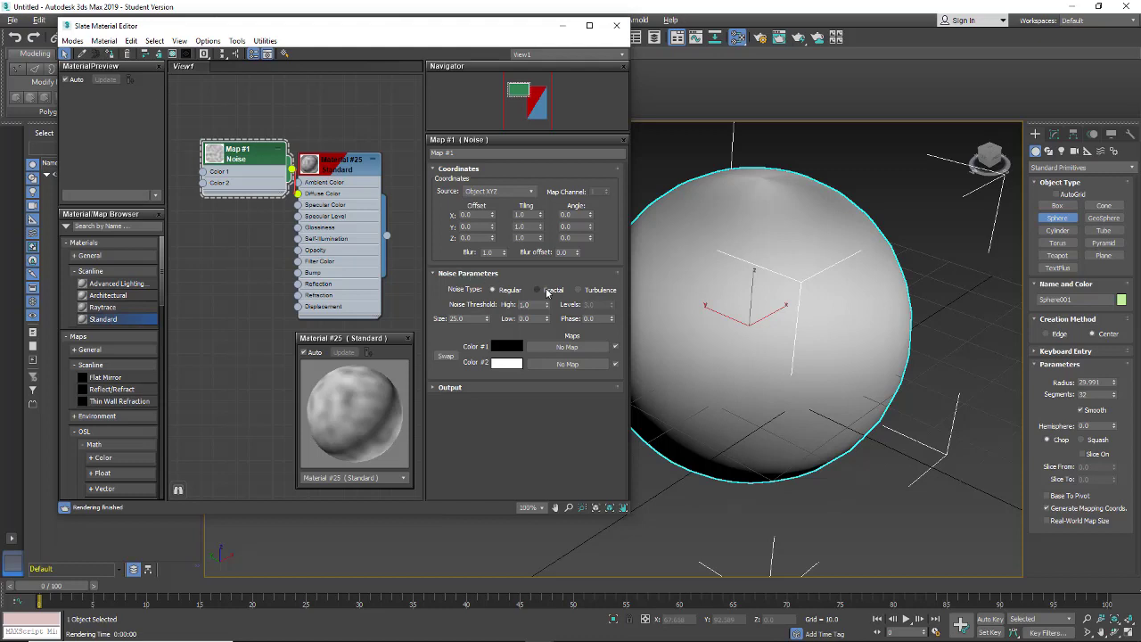
pyautogui.click(525, 304)
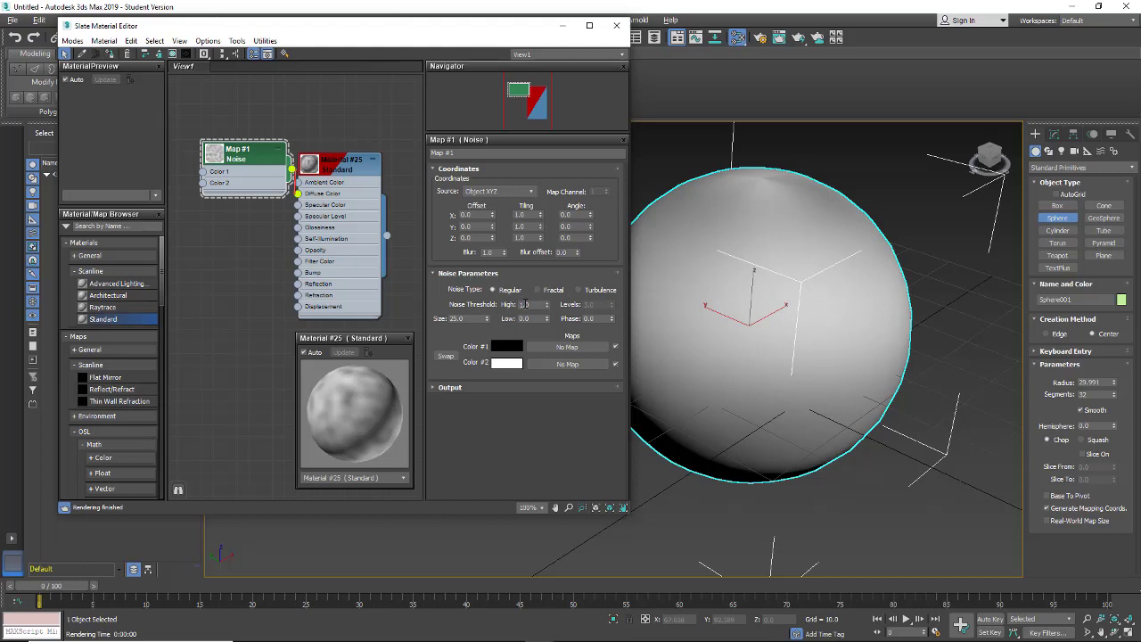
pyautogui.click(582, 289)
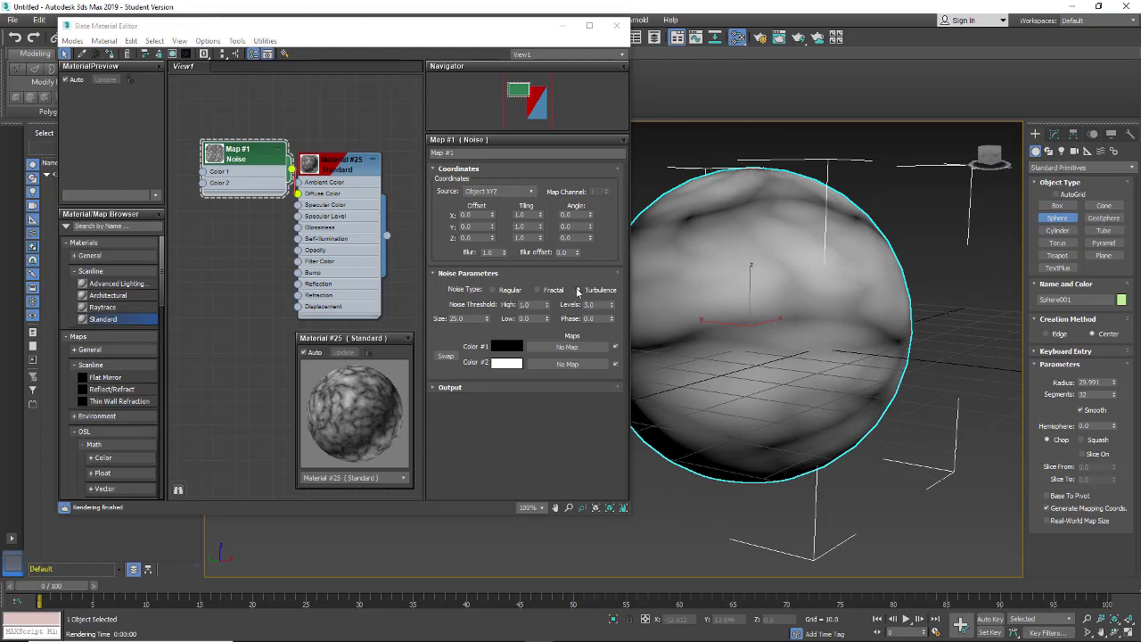
pyautogui.click(577, 289)
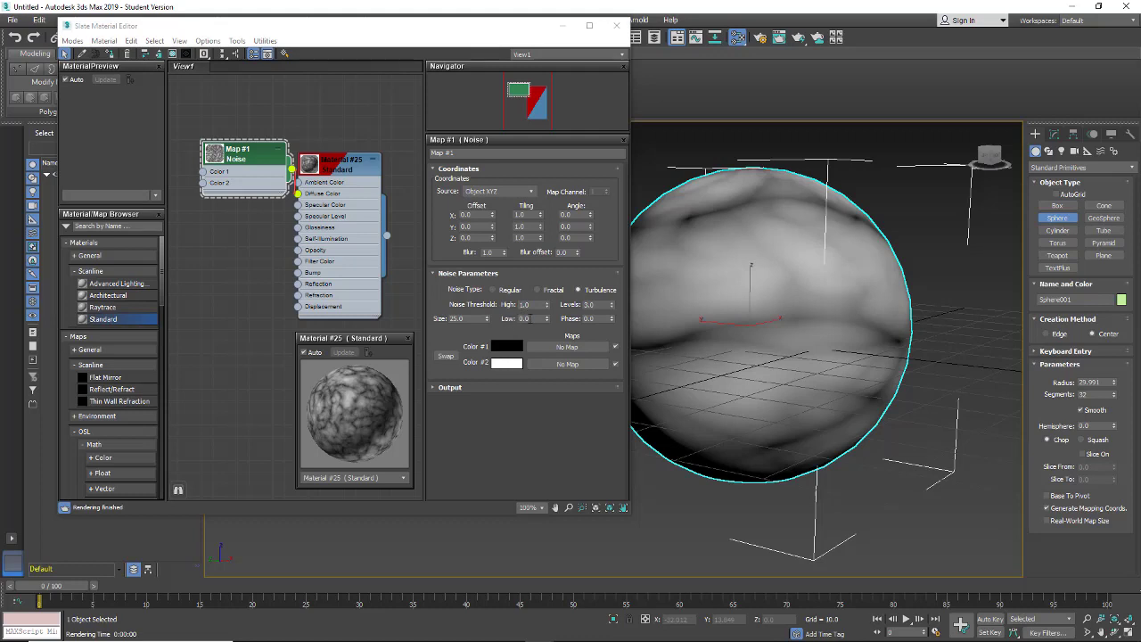
pyautogui.moveTo(671, 291)
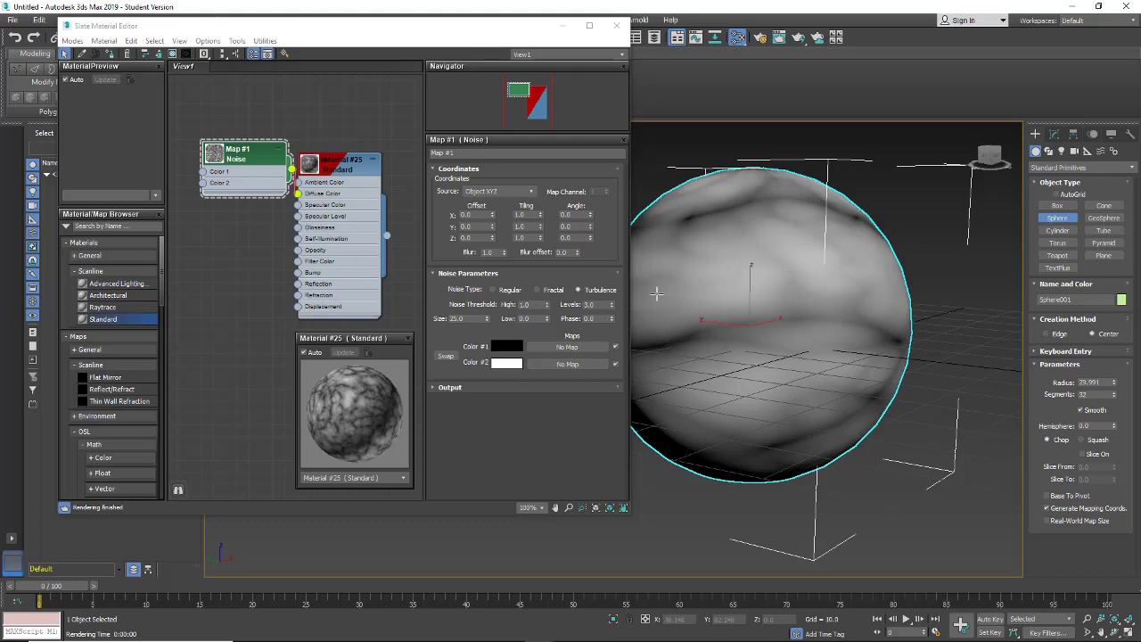
pyautogui.click(526, 318)
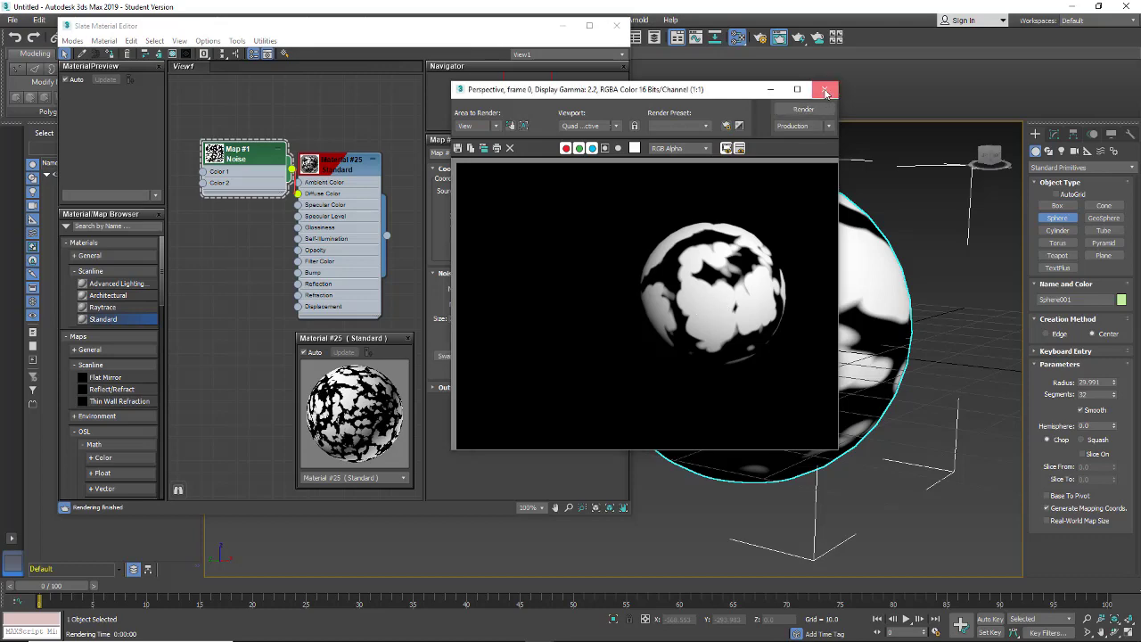
# - Close the rendered frame and reduce the Noise map's Size from 25.0
pyautogui.click(825, 89)
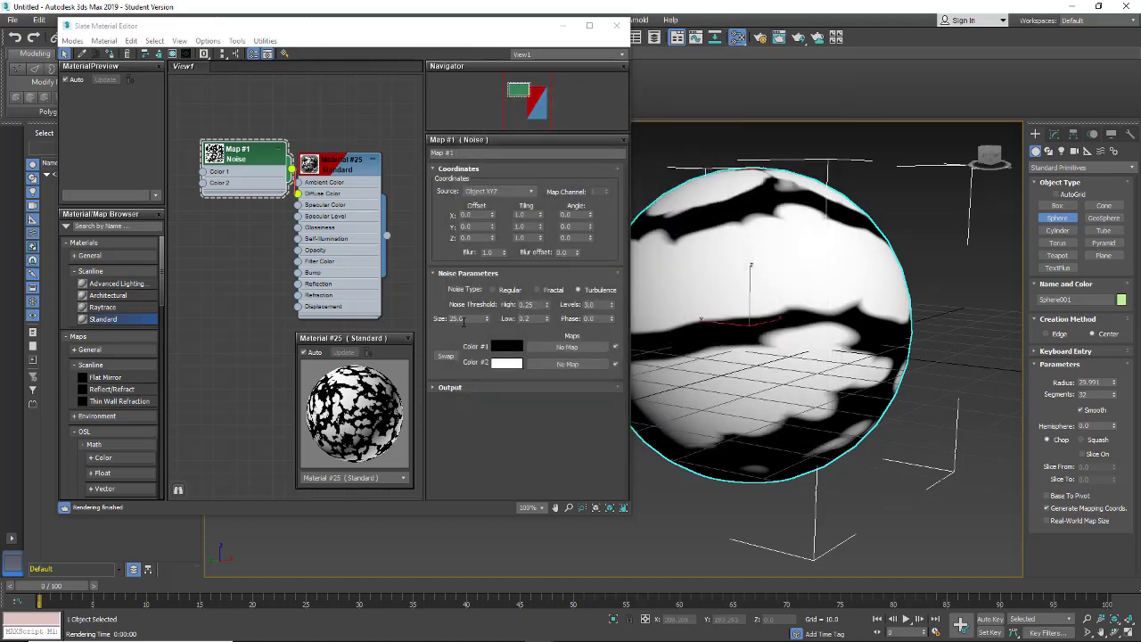
pyautogui.tripleClick(459, 318)
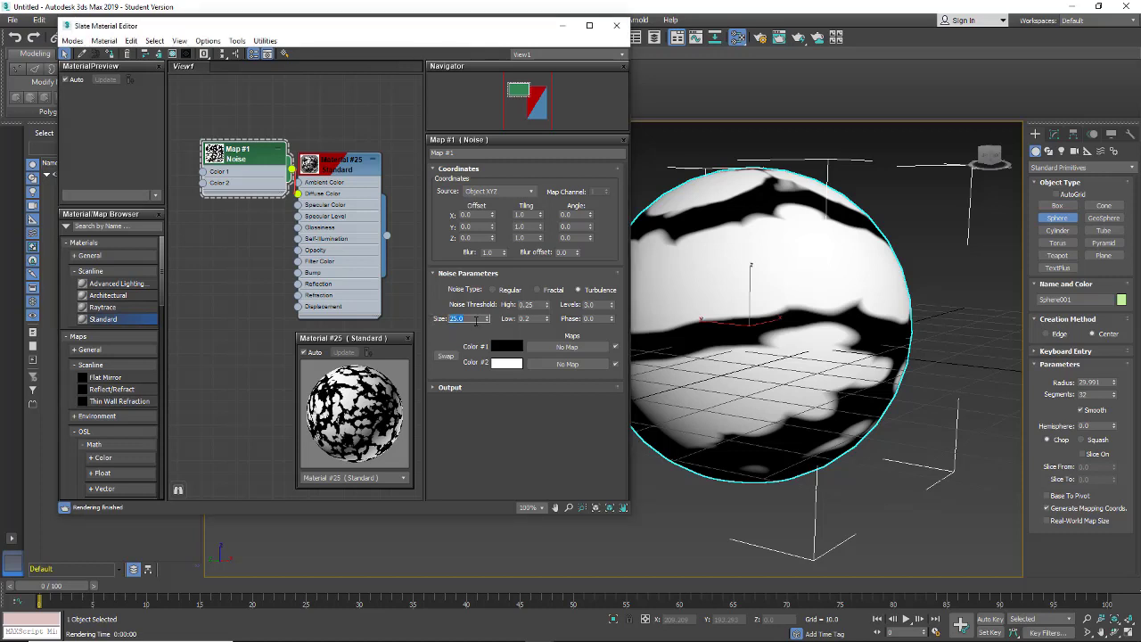
pyautogui.moveTo(482, 317)
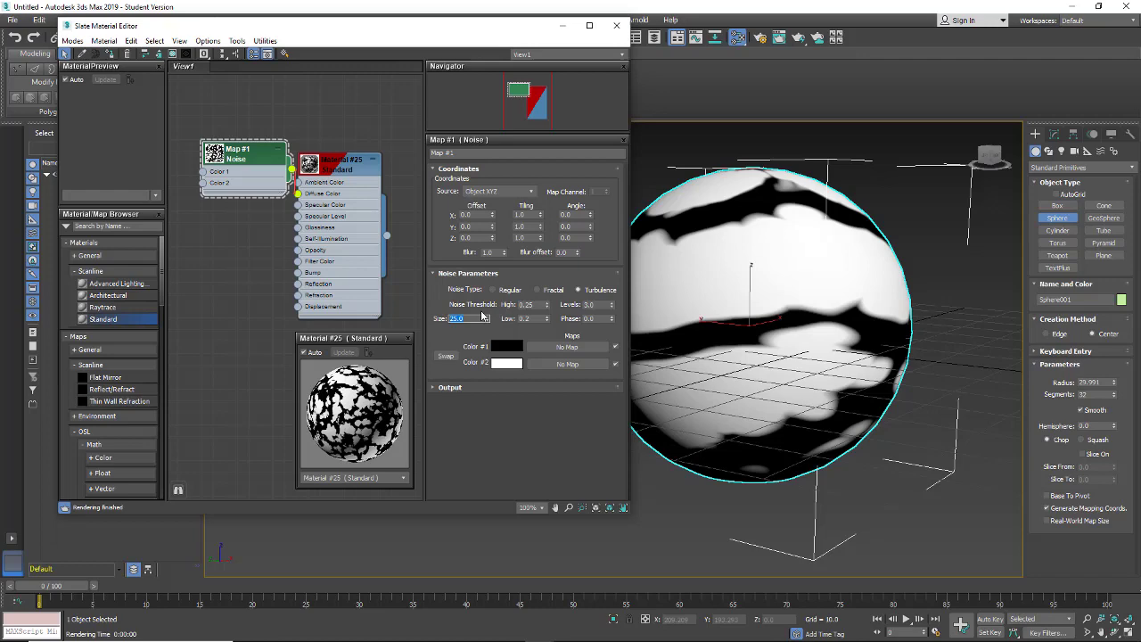
pyautogui.write('18.0')
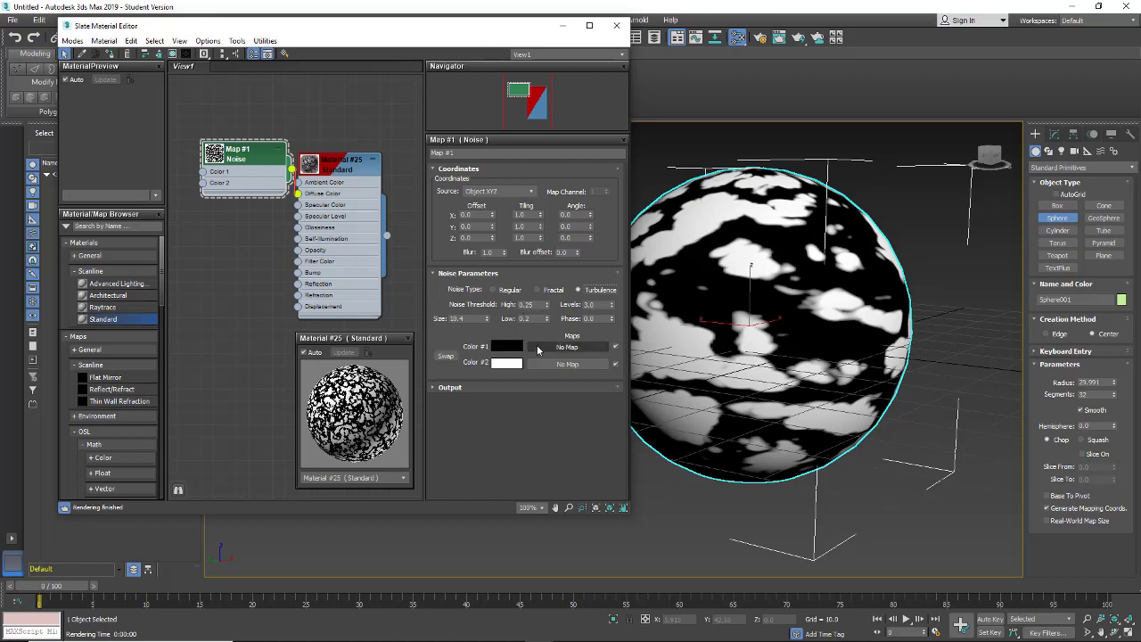
# - Wire a new Noise map, Map #2, into Map #1's Color 1 and position it
pyautogui.moveTo(241, 153); pyautogui.dragTo(329, 153)
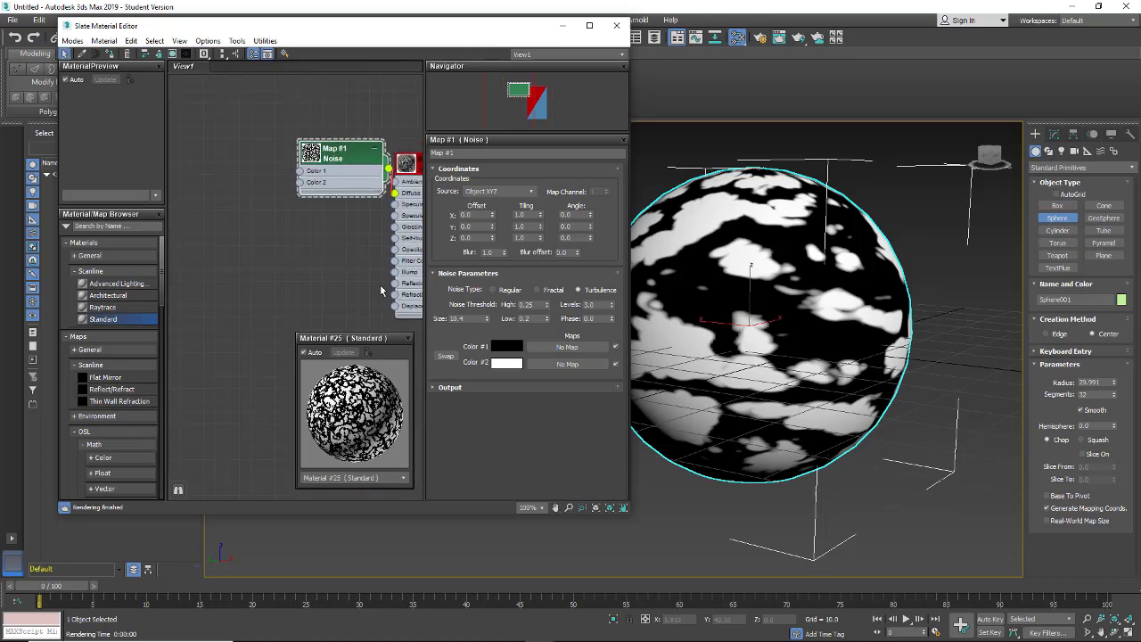
pyautogui.moveTo(700, 248)
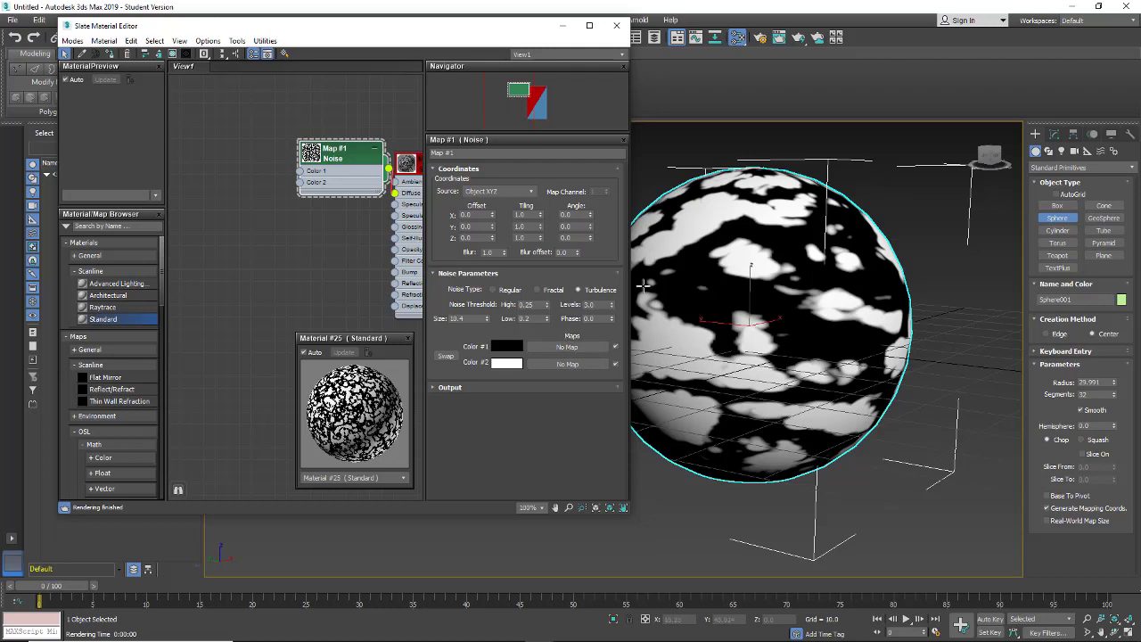
pyautogui.moveTo(296, 261)
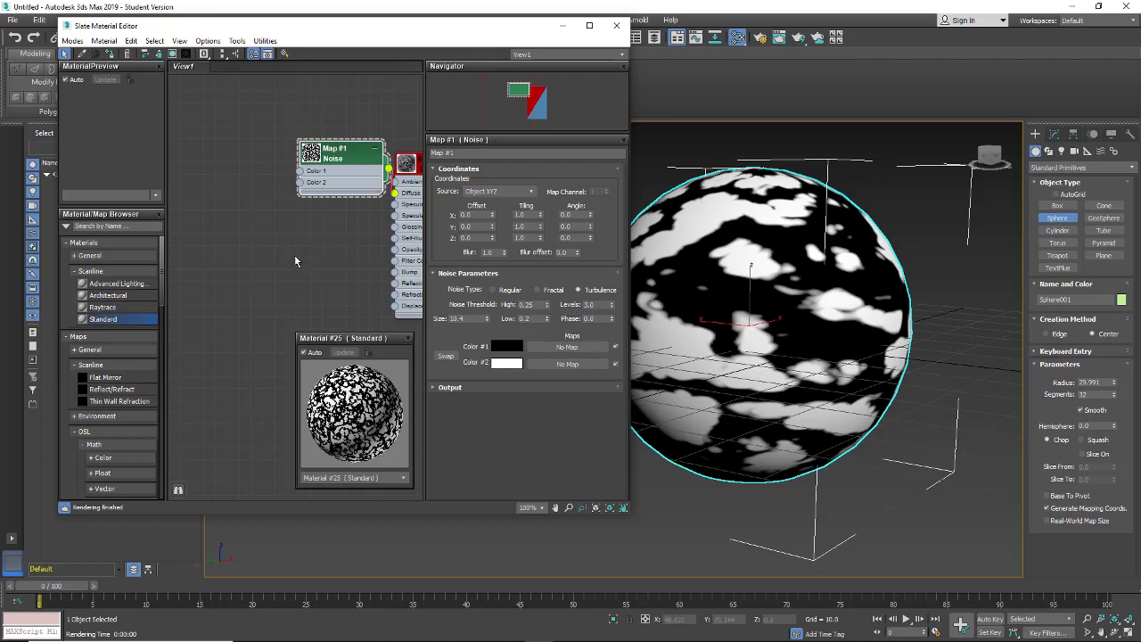
pyautogui.moveTo(338, 151); pyautogui.dragTo(329, 183)
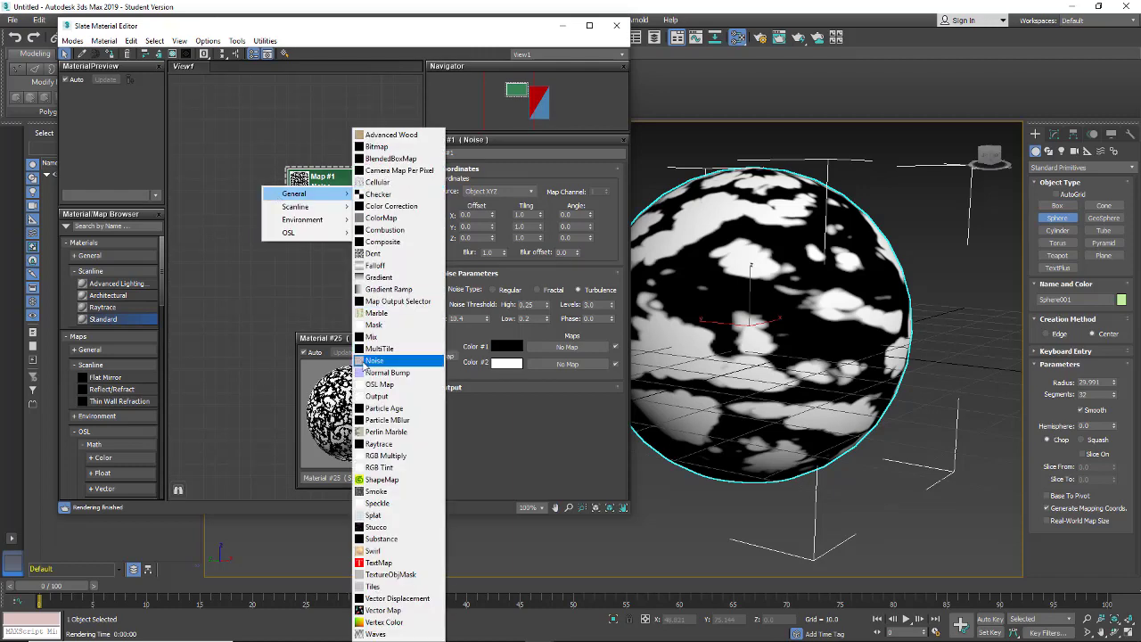
pyautogui.click(374, 360)
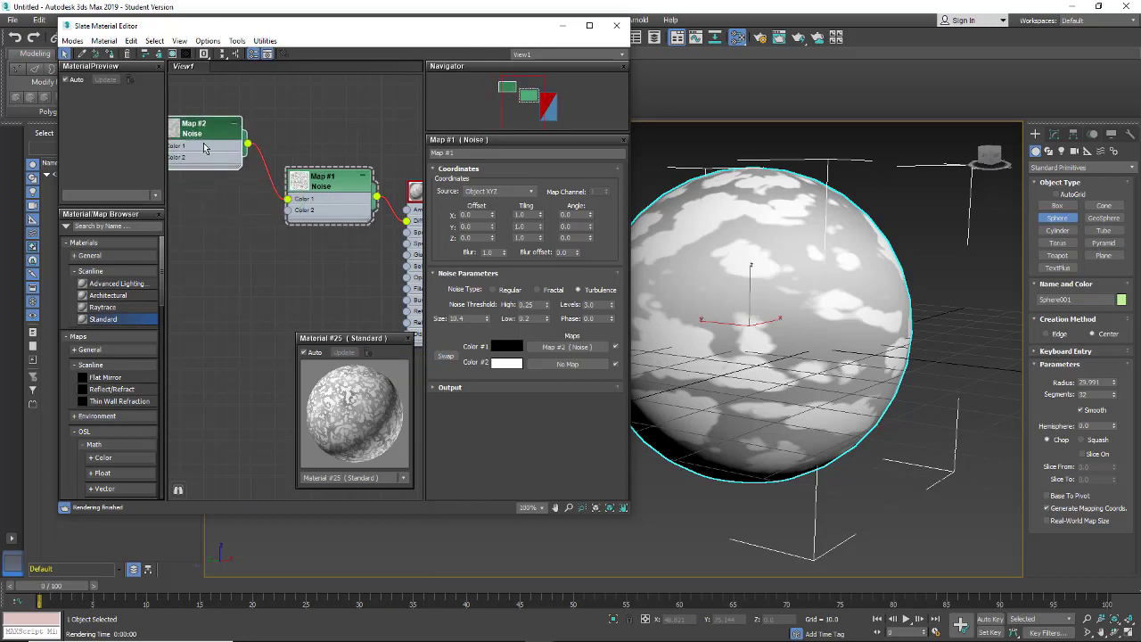
pyautogui.moveTo(205, 130); pyautogui.dragTo(284, 152)
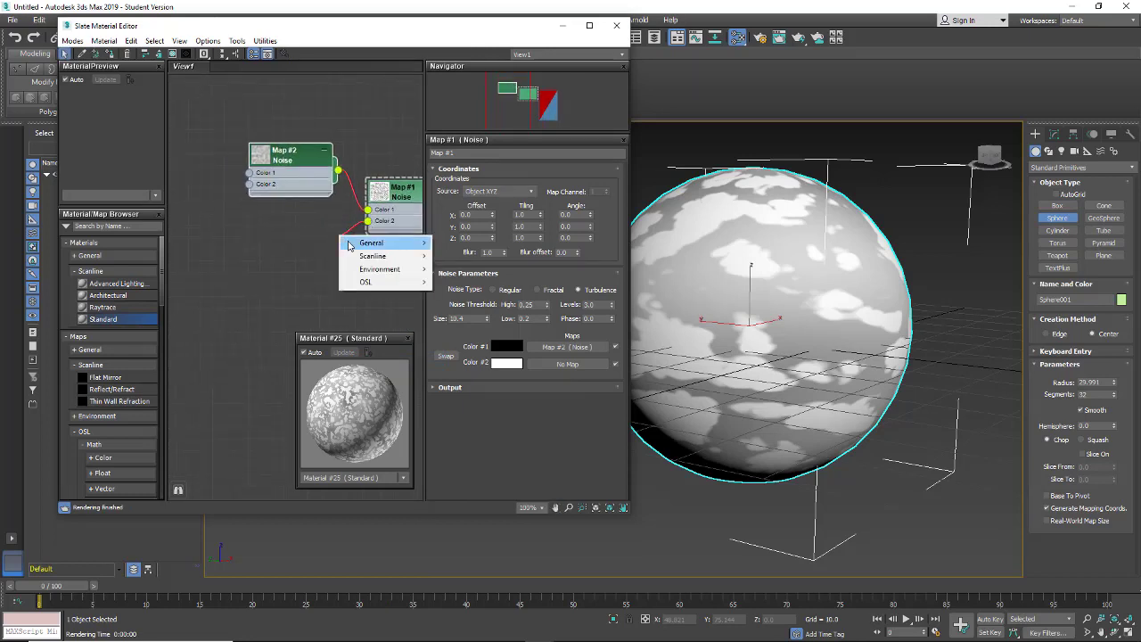
# - Wire a second Noise map, Map #3, into Color 2 and rename Map #2 to Lava
pyautogui.click(371, 242)
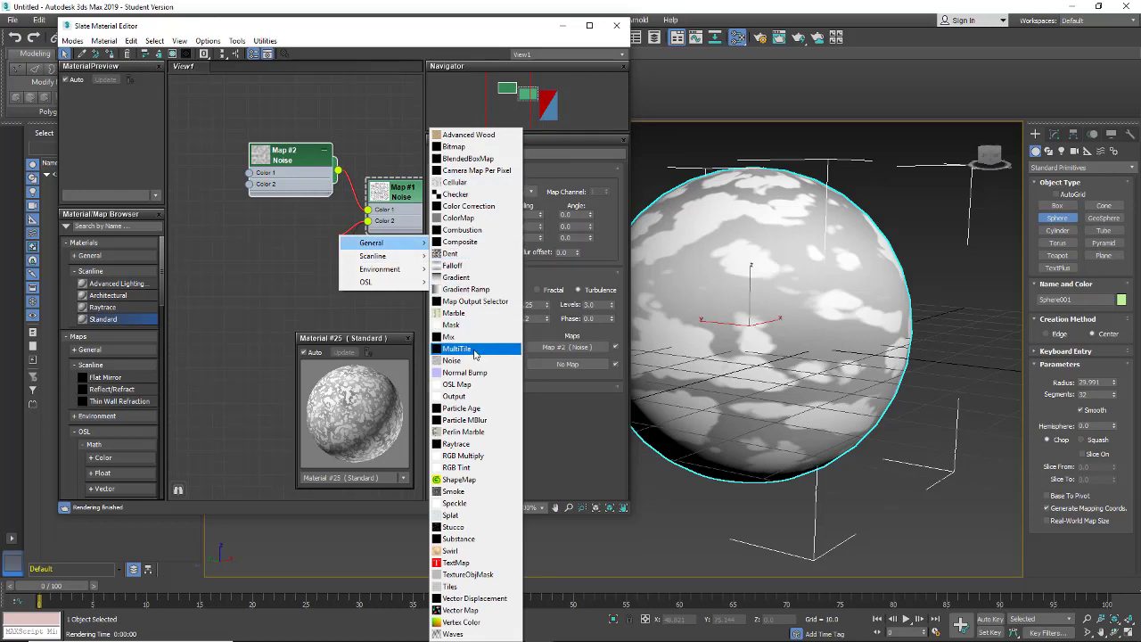
pyautogui.click(452, 360)
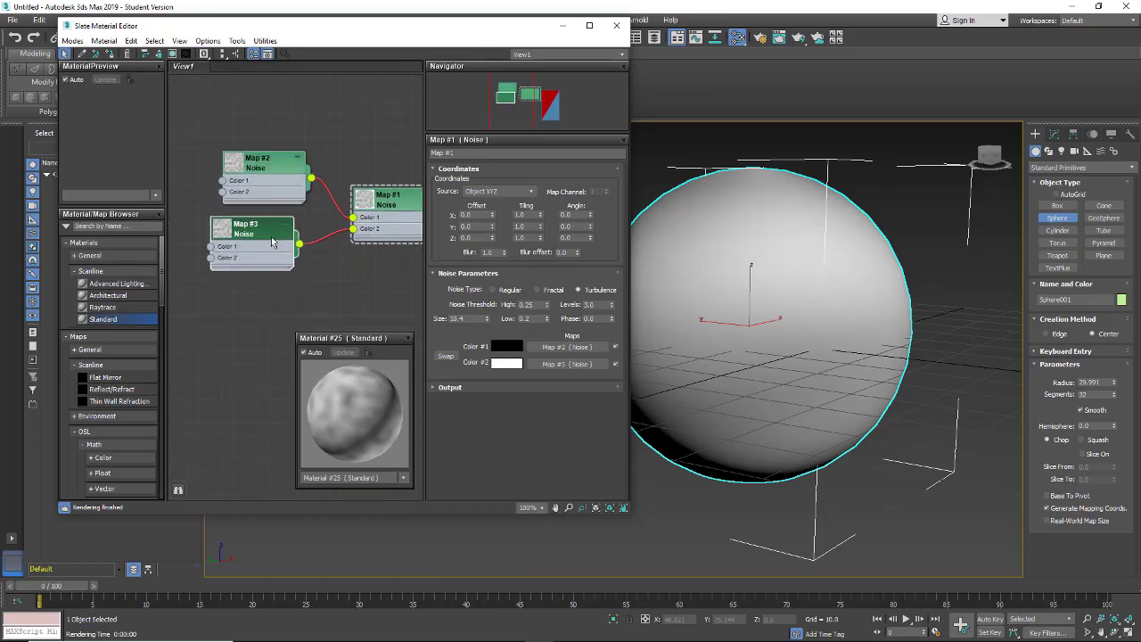
pyautogui.moveTo(272, 241); pyautogui.dragTo(316, 264)
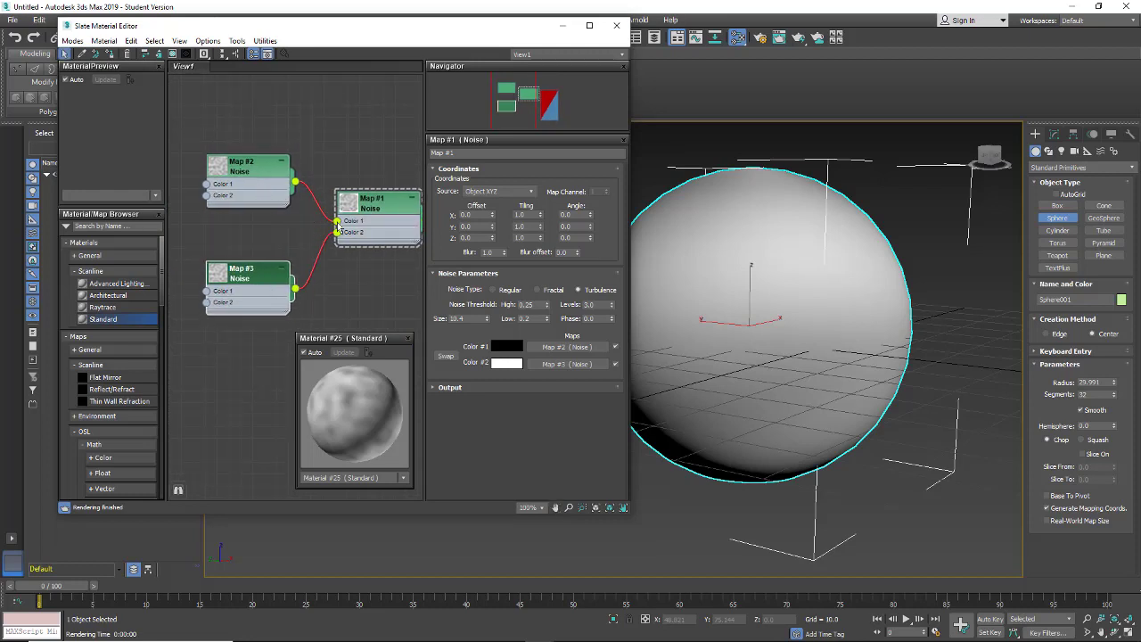
pyautogui.click(247, 167)
pyautogui.write('Lava')
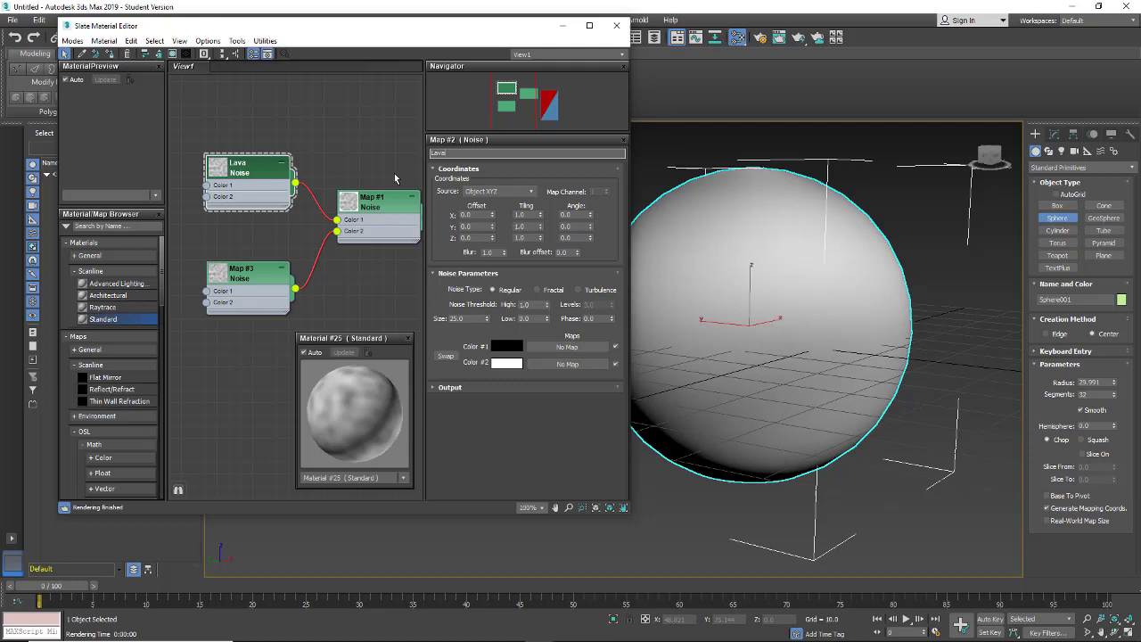
# - Rename Map #3 to Rock and give Lava Fractal noise, High 0.7, Low 0.3, Size 9.1
pyautogui.click(249, 272)
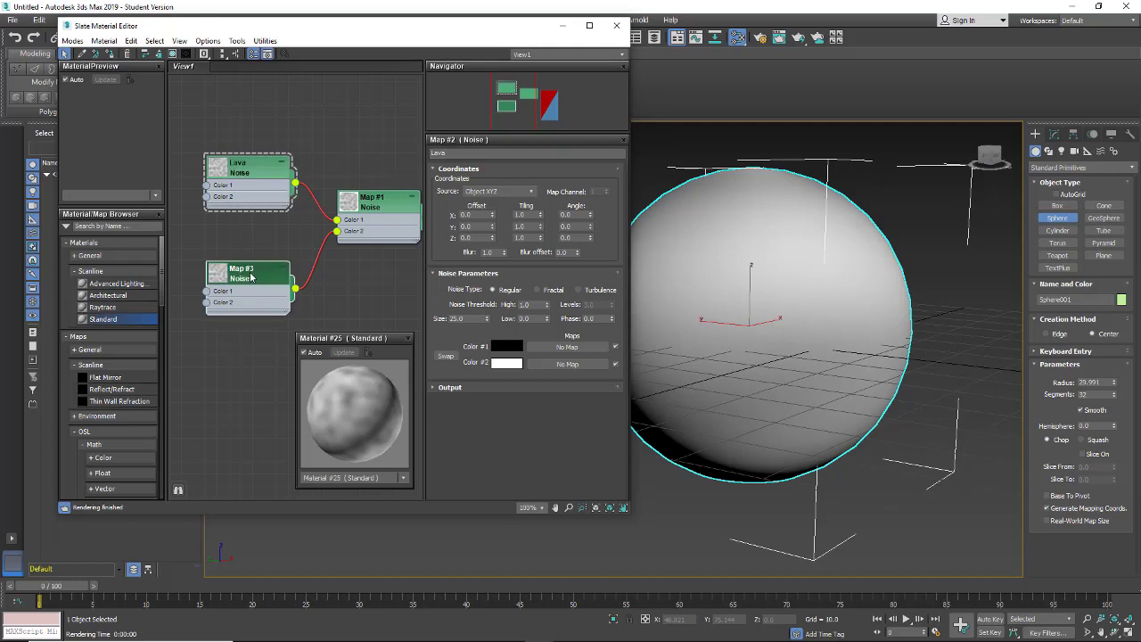
pyautogui.click(240, 272)
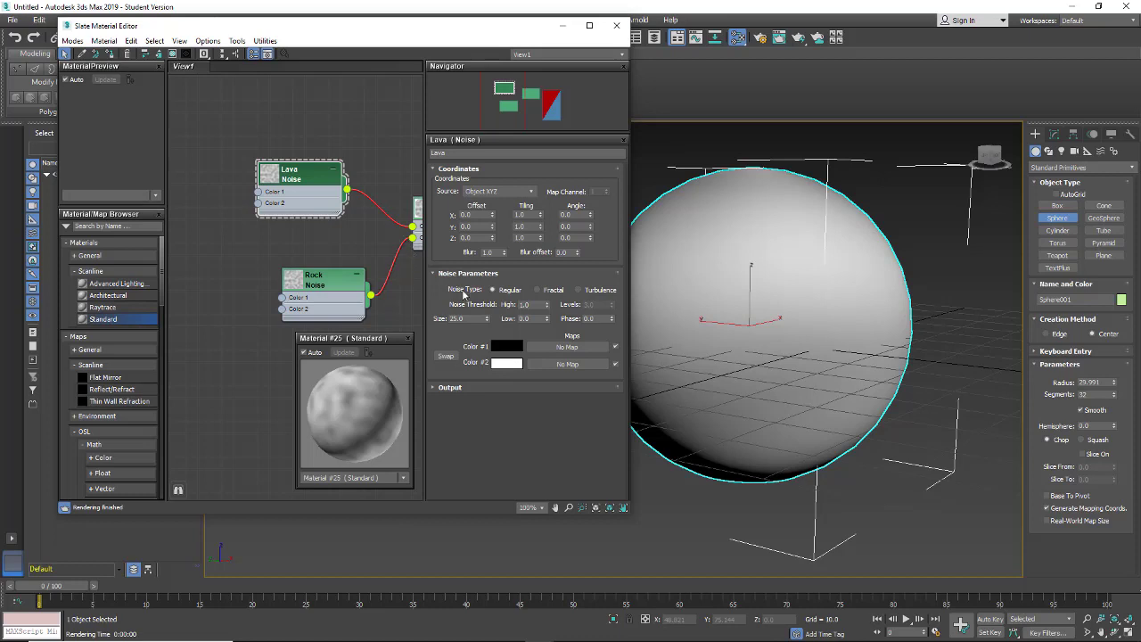
pyautogui.moveTo(515, 306)
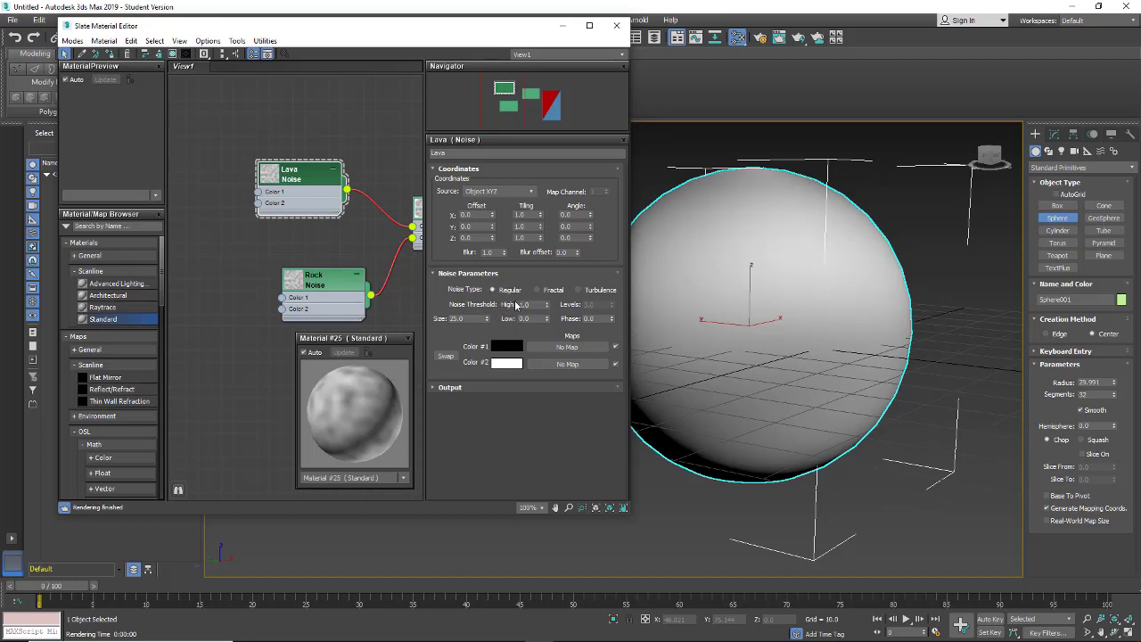
pyautogui.moveTo(637, 305)
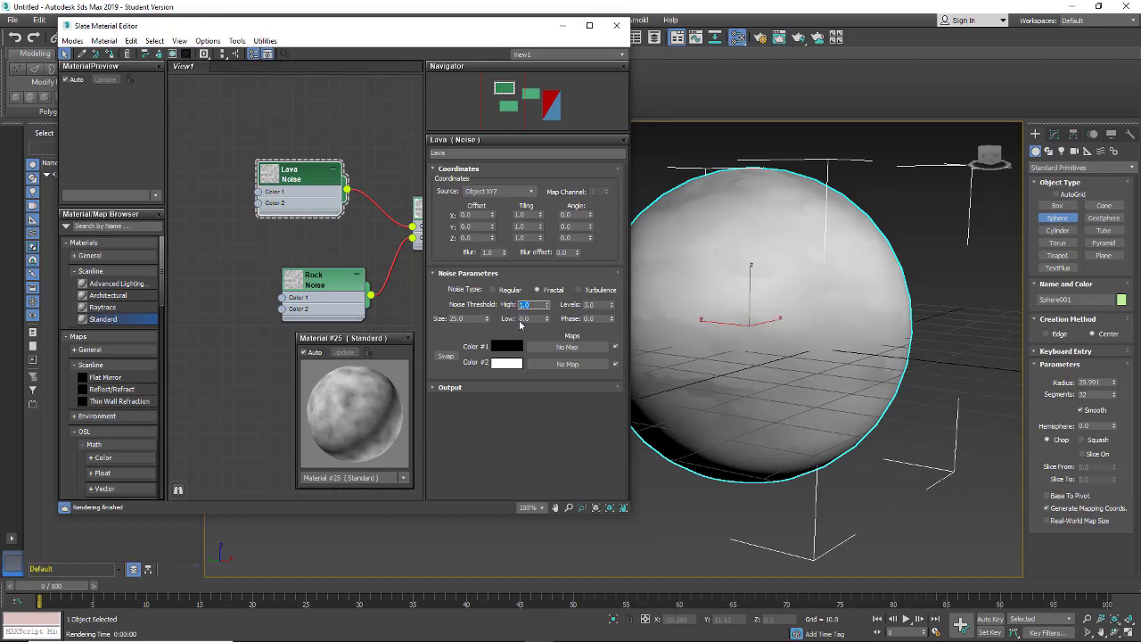
pyautogui.moveTo(520, 327)
pyautogui.write('0.7')
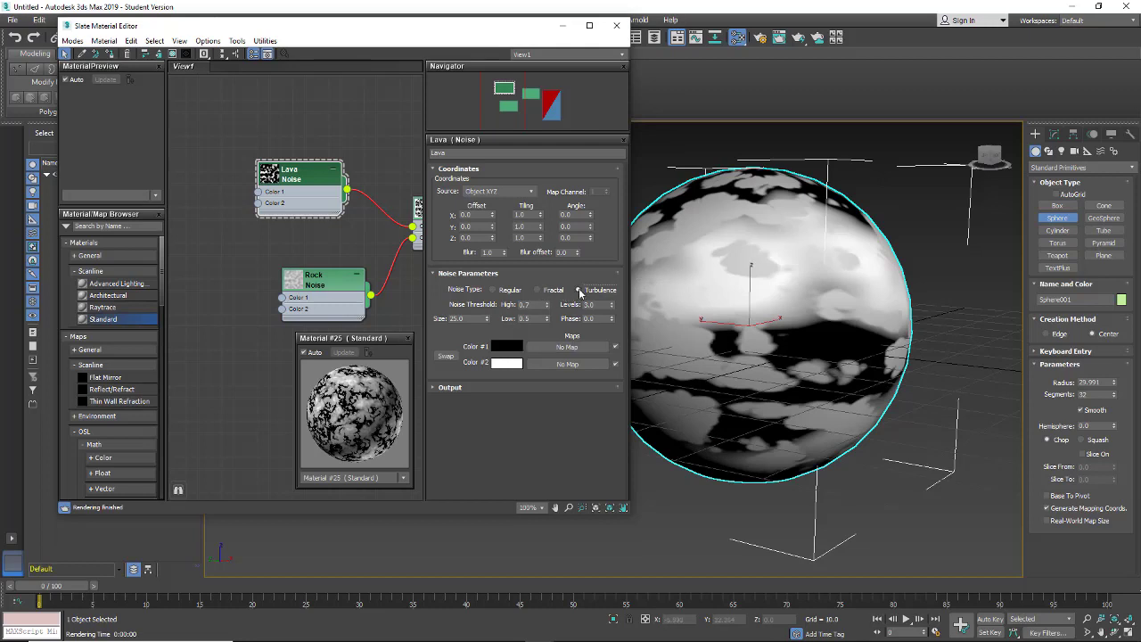
pyautogui.click(538, 290)
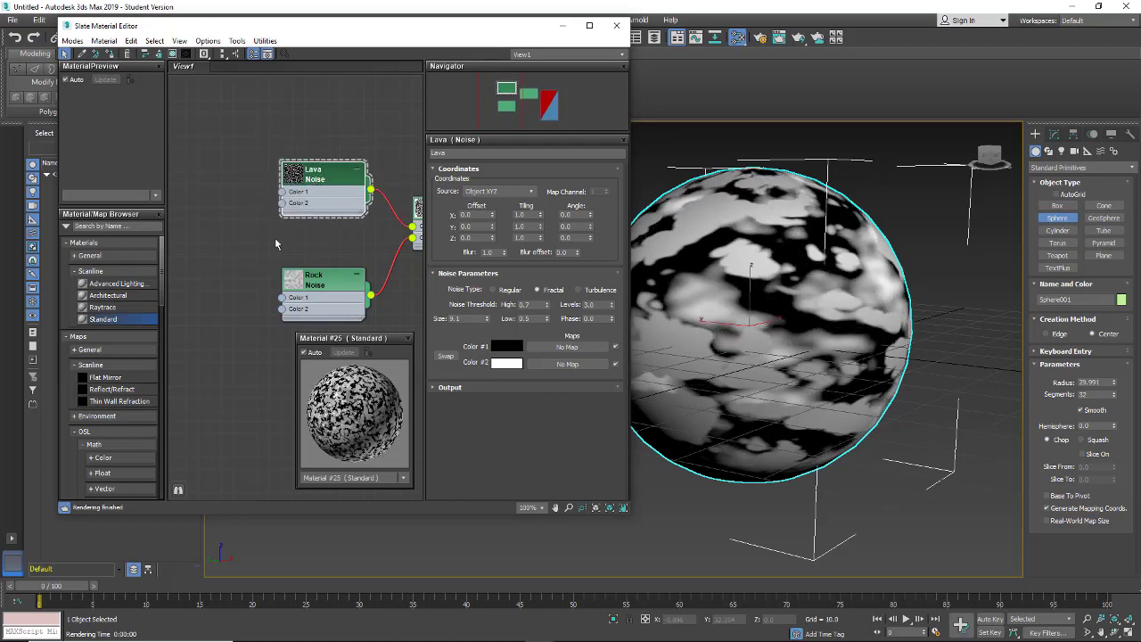
pyautogui.click(320, 284)
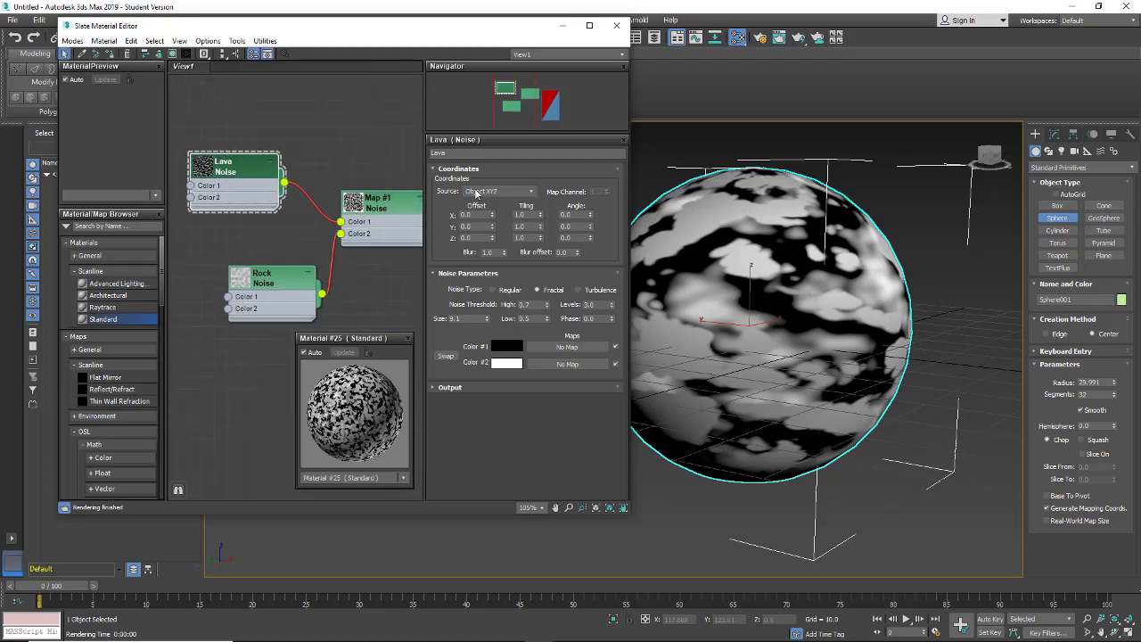
# - Set Lava's Color #1 to dark orange and Color #2 to pale orange
pyautogui.click(507, 346)
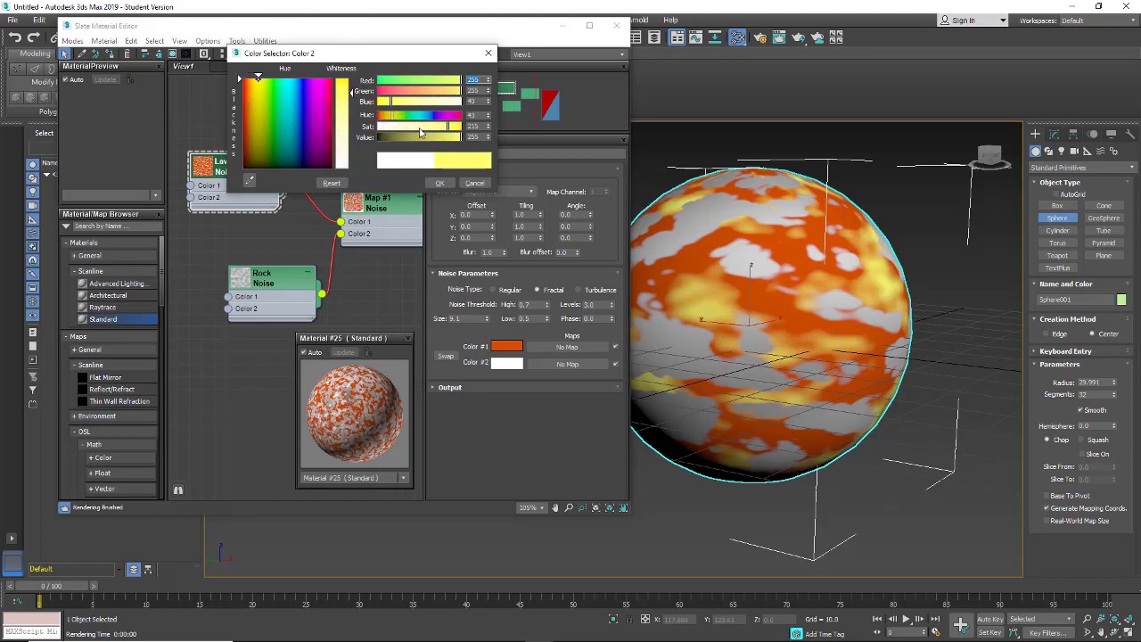
pyautogui.moveTo(445, 125); pyautogui.dragTo(388, 125)
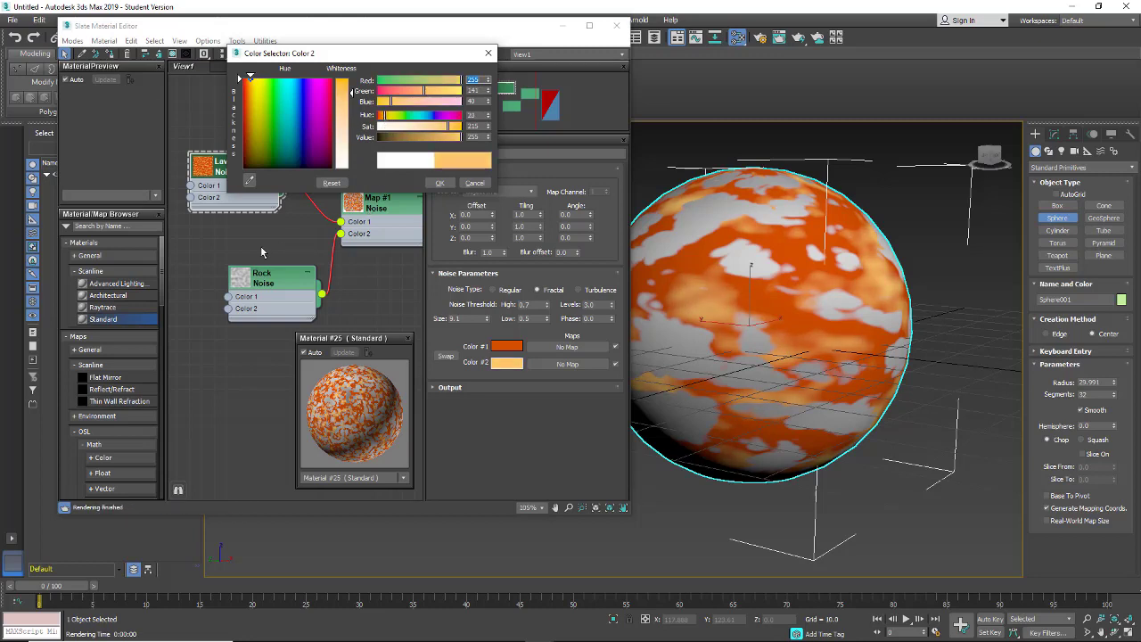
pyautogui.click(439, 183)
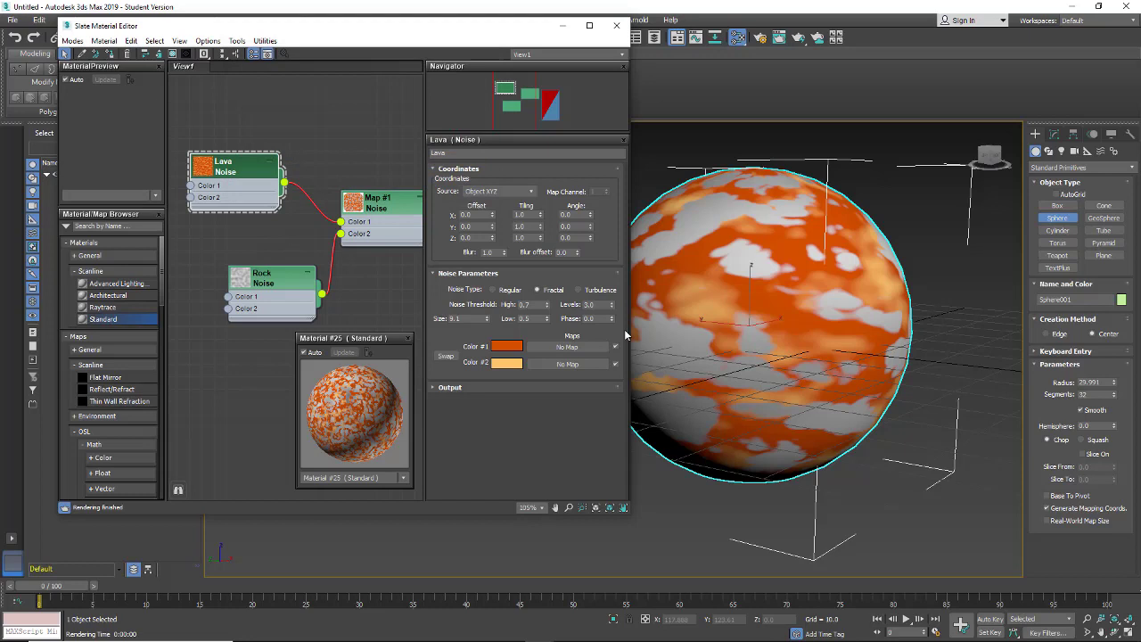
pyautogui.moveTo(234, 164); pyautogui.dragTo(246, 165)
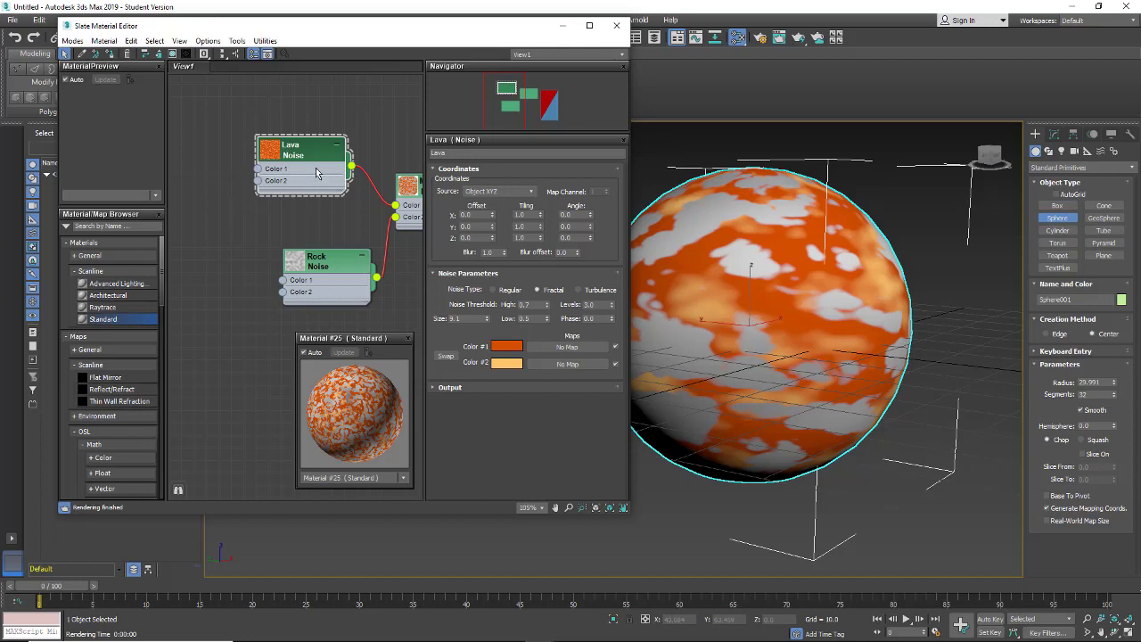
# - Wire copies of Lava into its two colours; colour Map #5 deep orange and yellow
pyautogui.moveTo(301, 150); pyautogui.dragTo(263, 125)
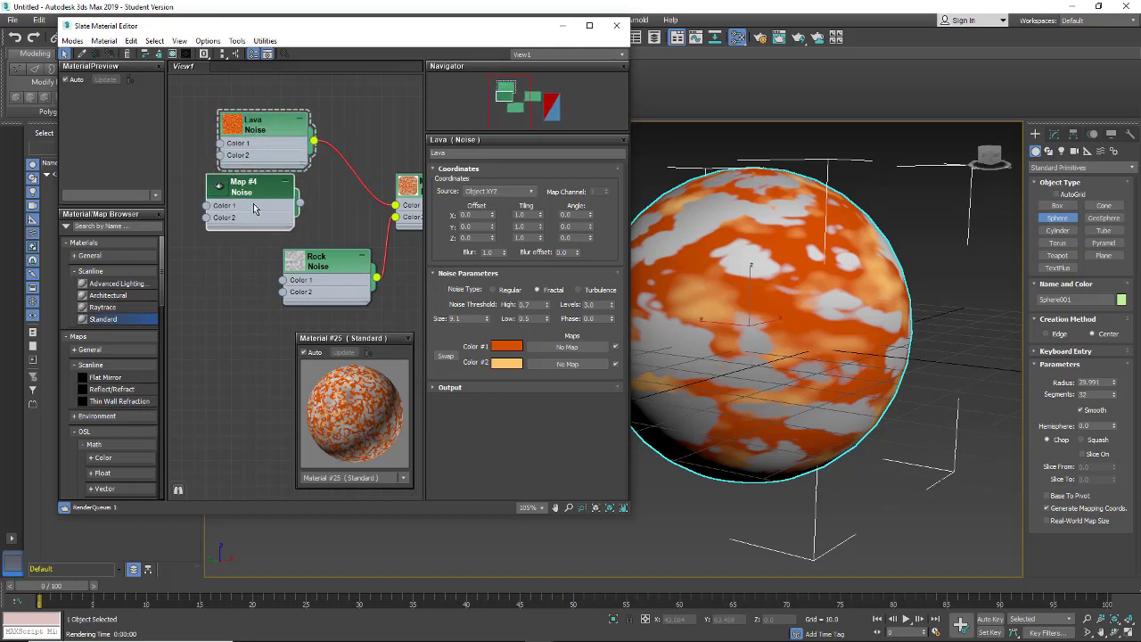
pyautogui.moveTo(250, 200); pyautogui.dragTo(200, 138)
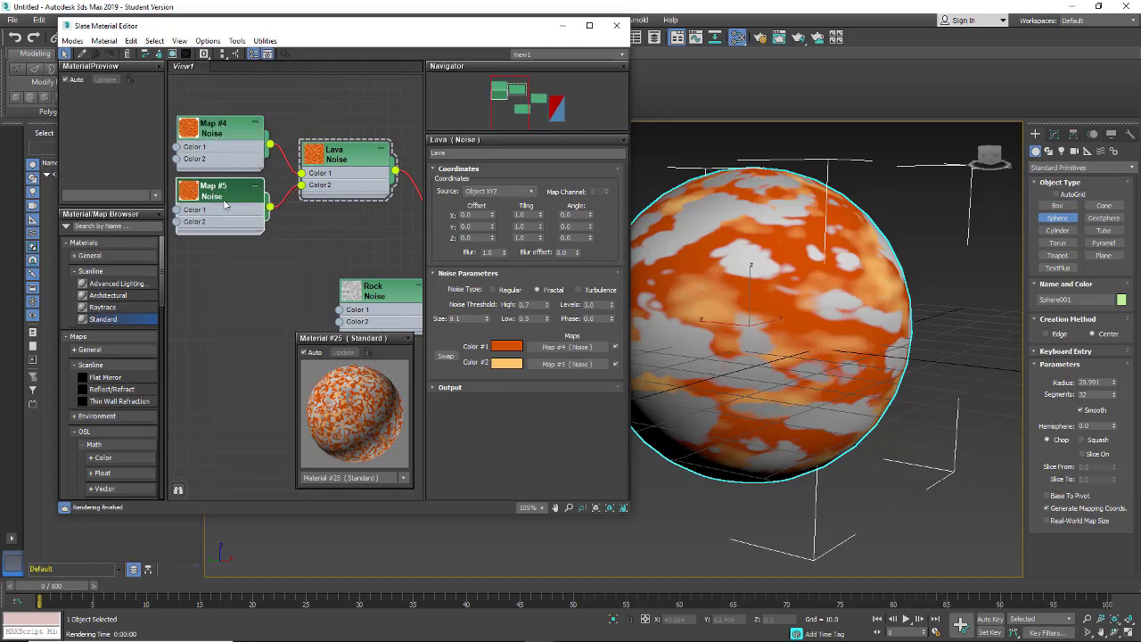
pyautogui.click(506, 346)
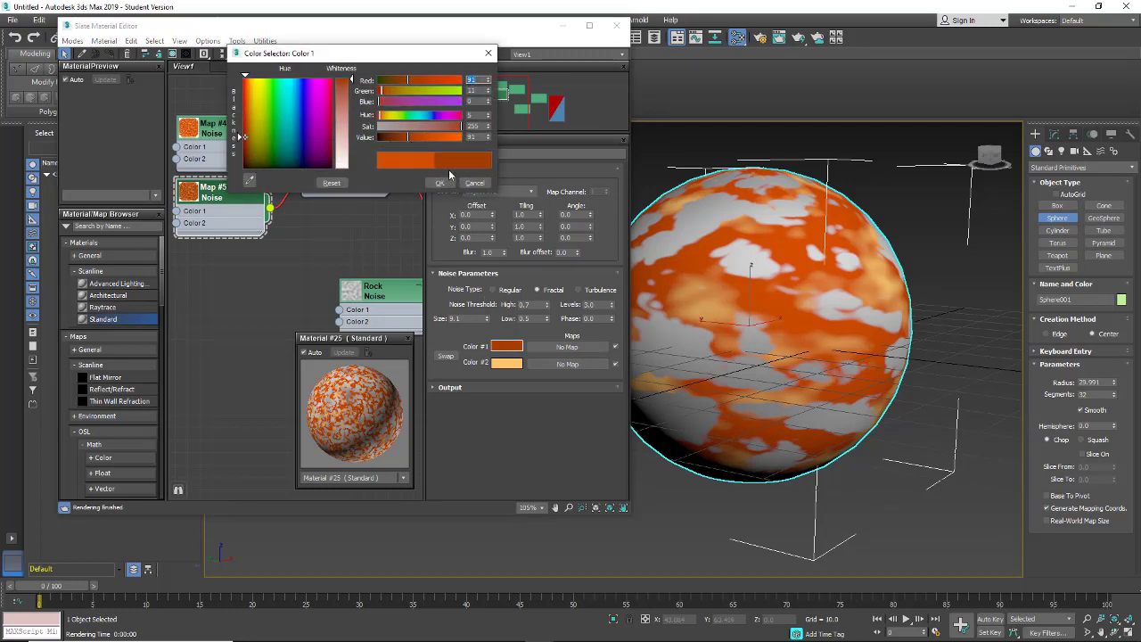
pyautogui.click(506, 363)
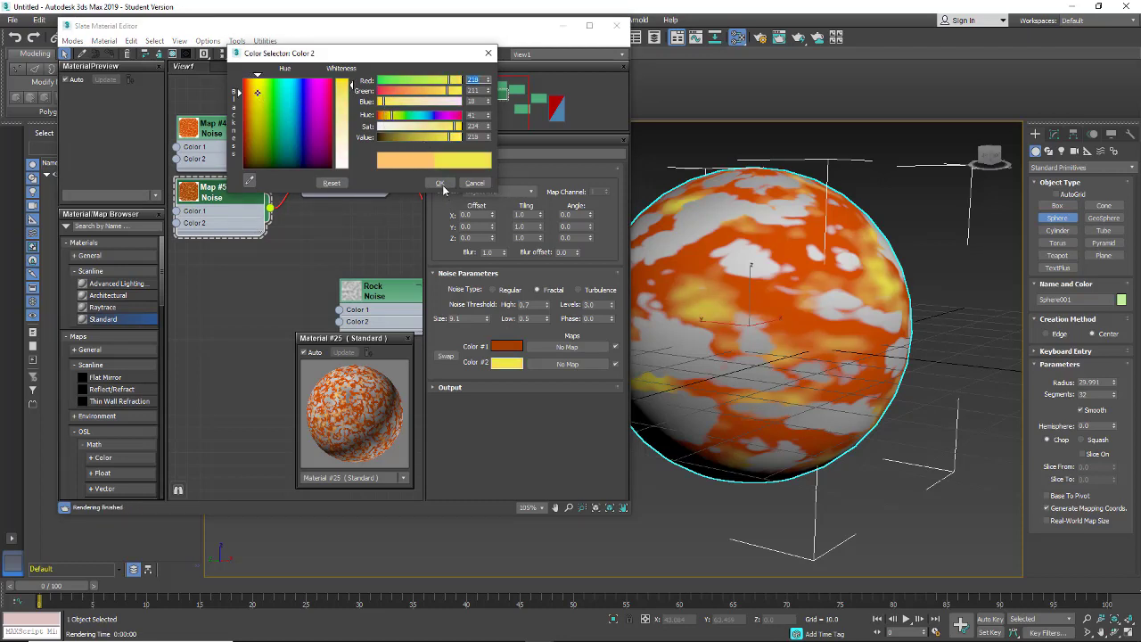
pyautogui.click(438, 183)
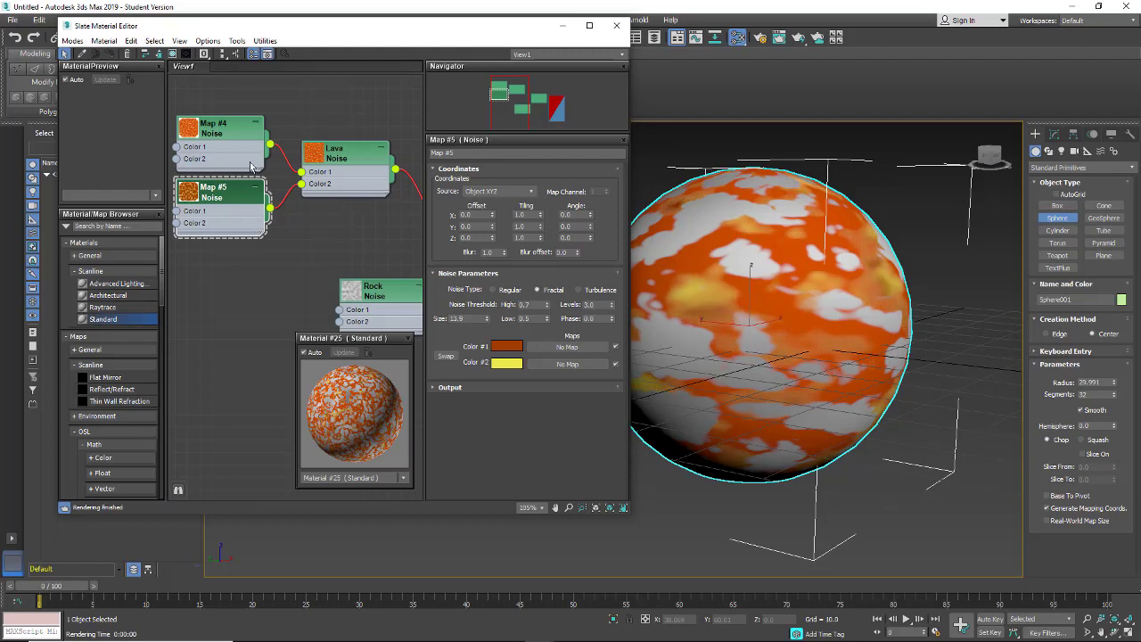
# - Recolour Map #4's noise with a red-orange first colour and pale orange second colour
pyautogui.click(219, 129)
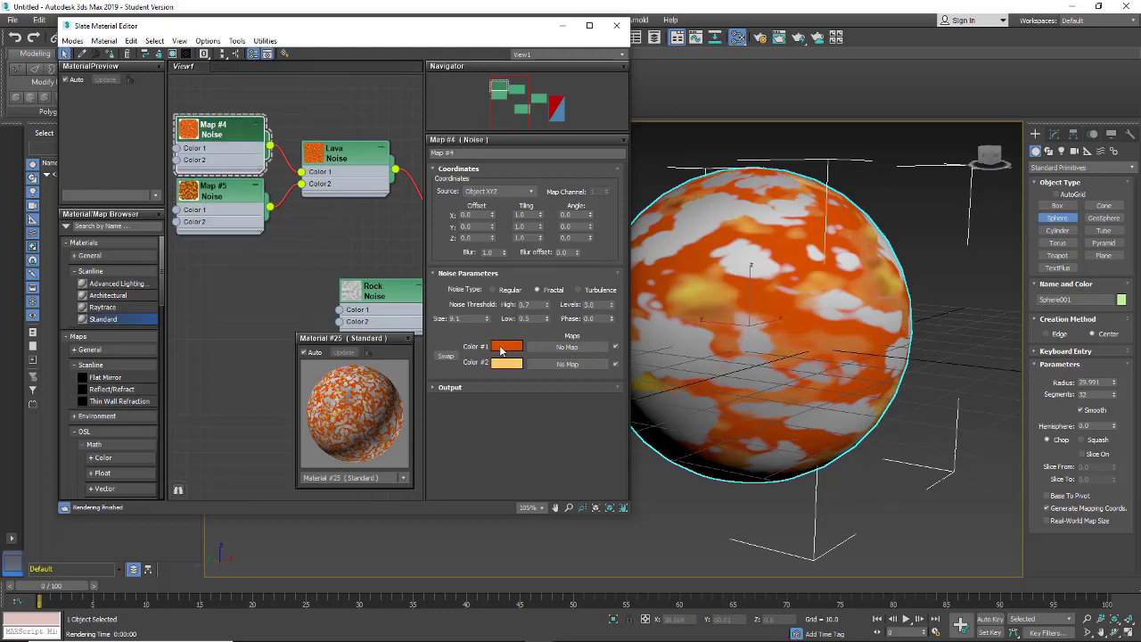
pyautogui.click(506, 345)
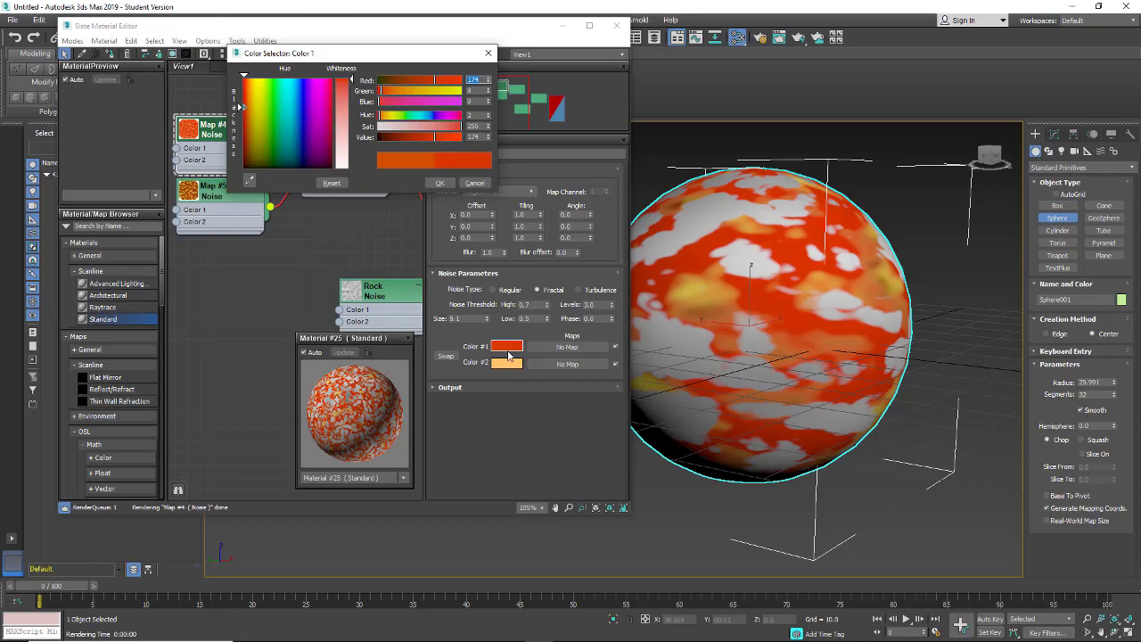
pyautogui.click(506, 361)
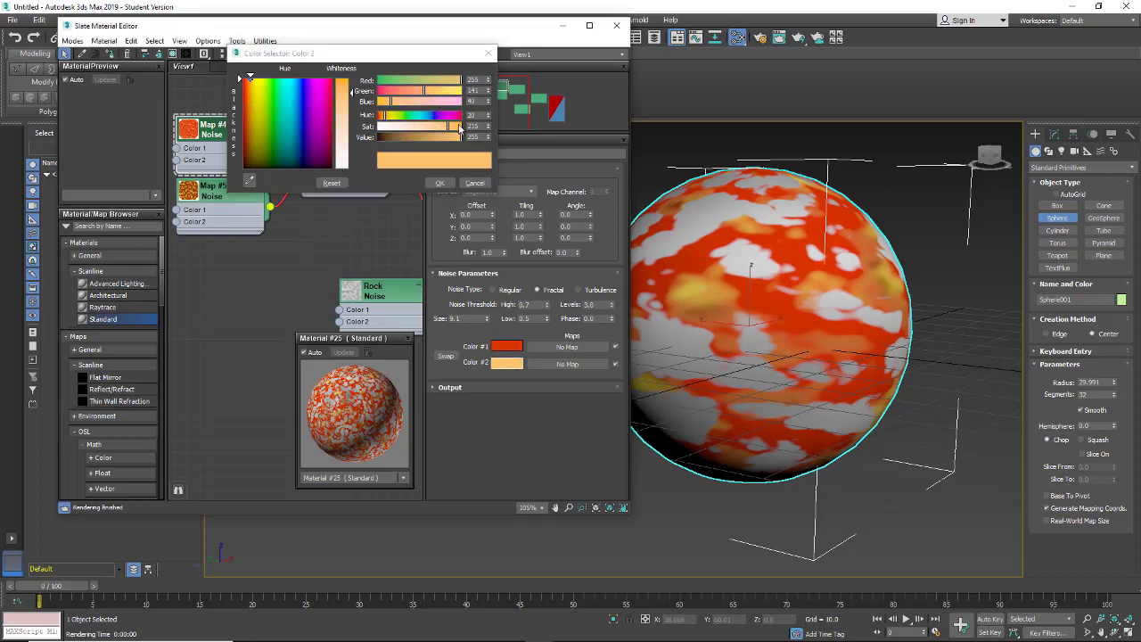
pyautogui.click(262, 98)
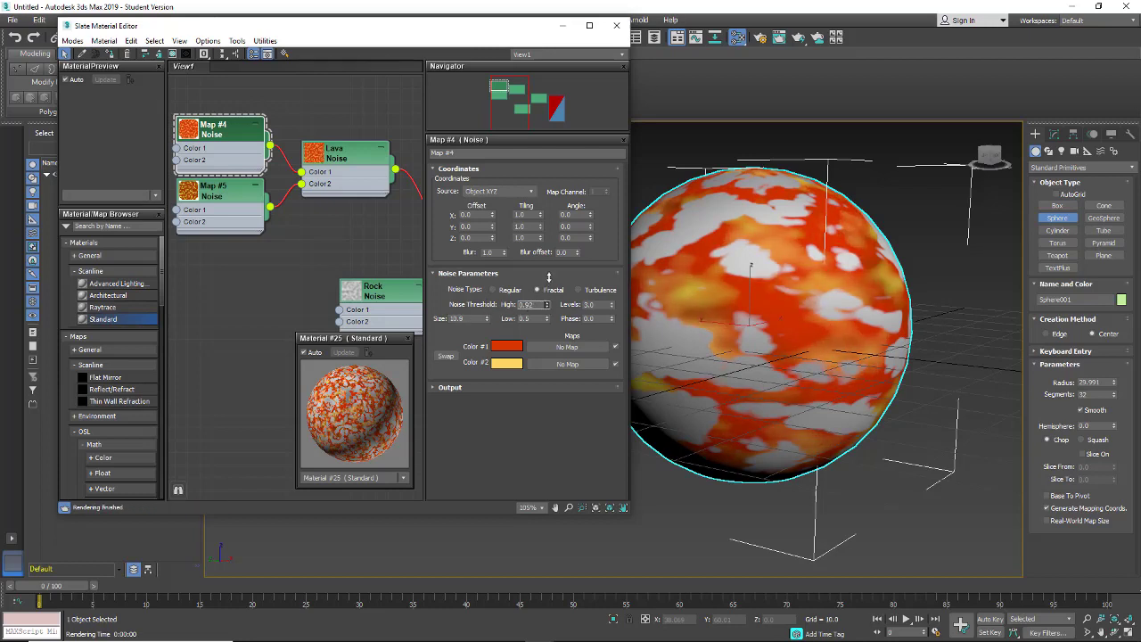
# - Lower the noise high and low thresholds, switch to Turbulence, and pick a deeper orange
pyautogui.click(526, 304)
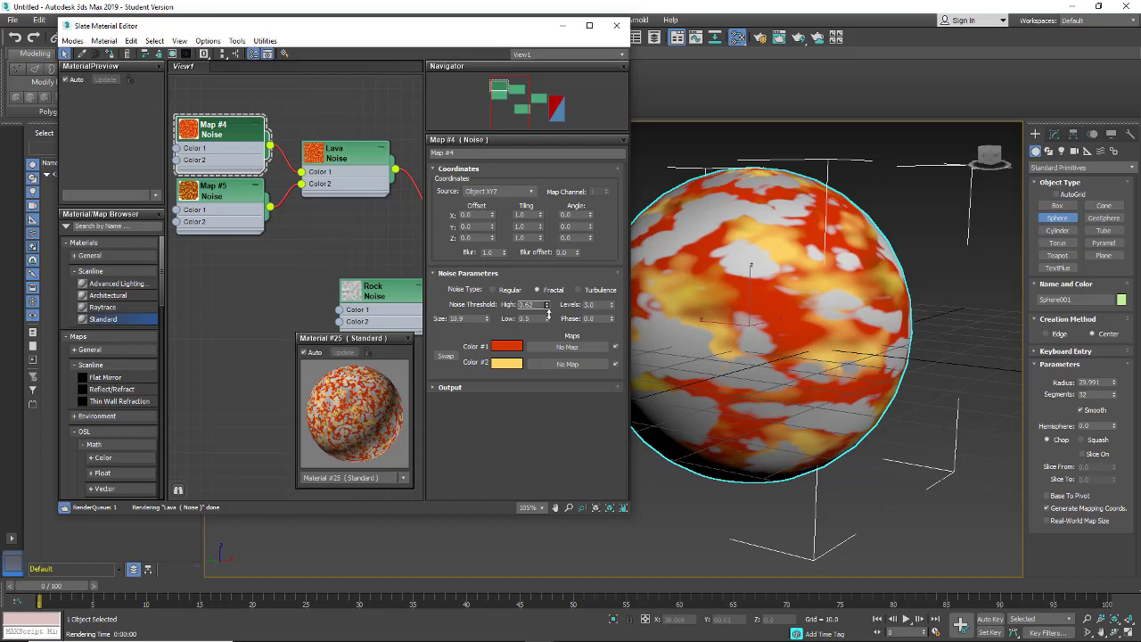
pyautogui.click(548, 321)
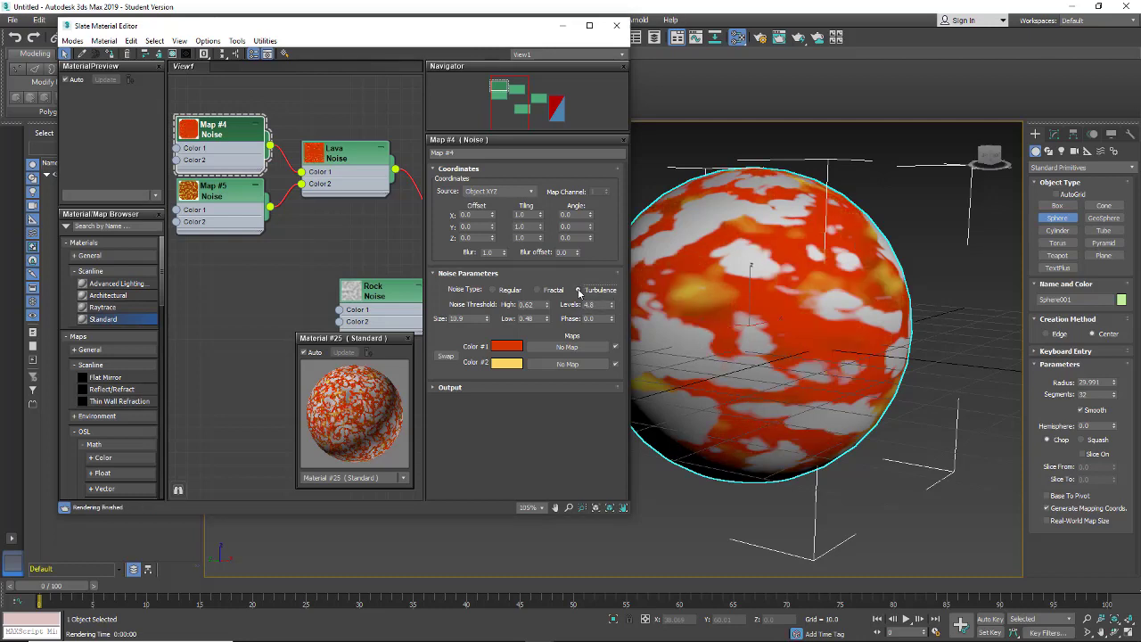
pyautogui.click(534, 289)
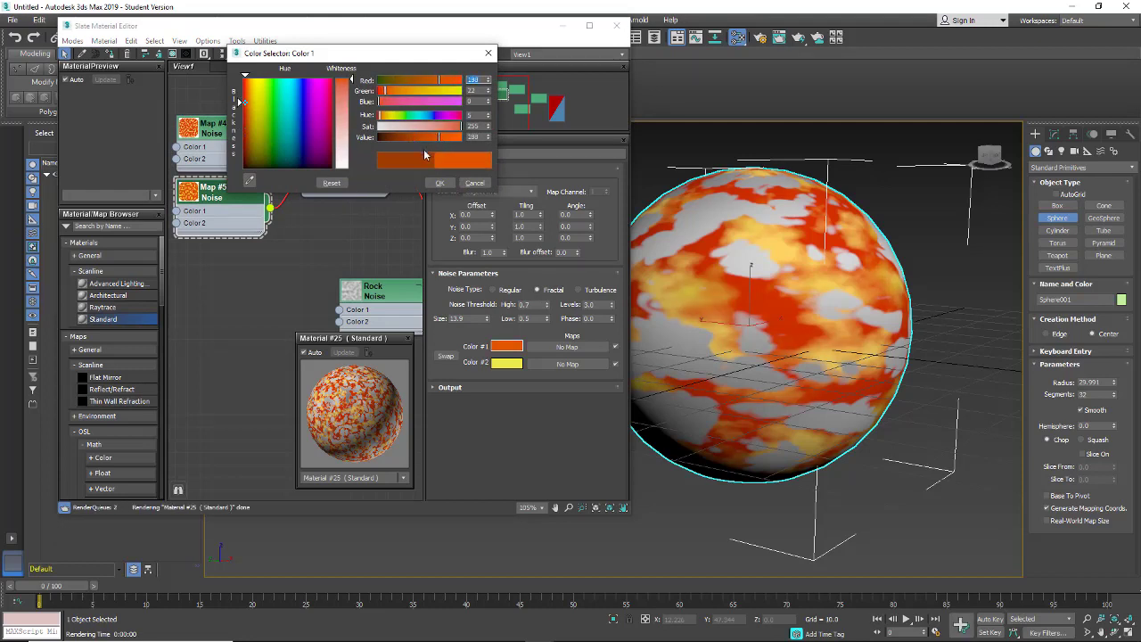
pyautogui.click(439, 181)
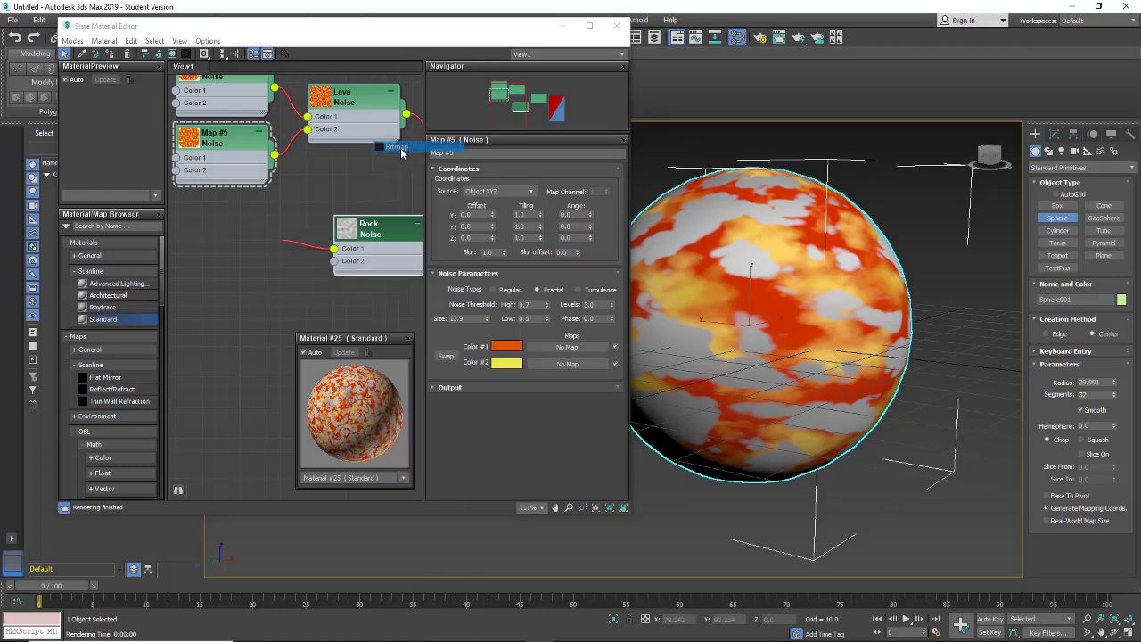
# - Add Bitmap map nodes for rock and load the seamless cinder-block rock image
pyautogui.click(395, 146)
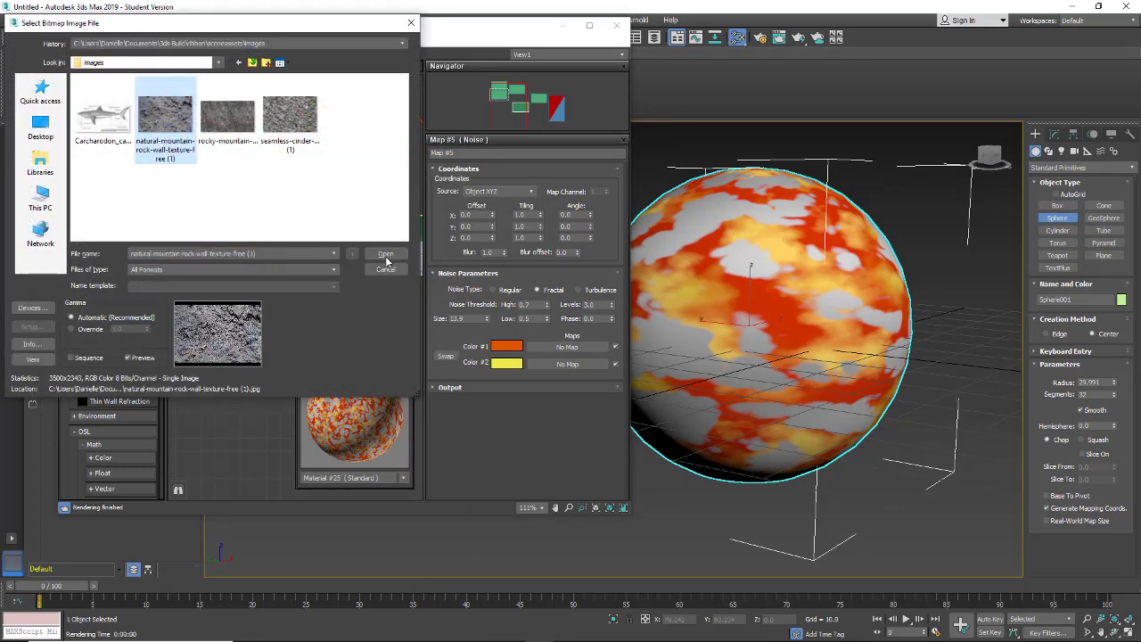
pyautogui.click(385, 254)
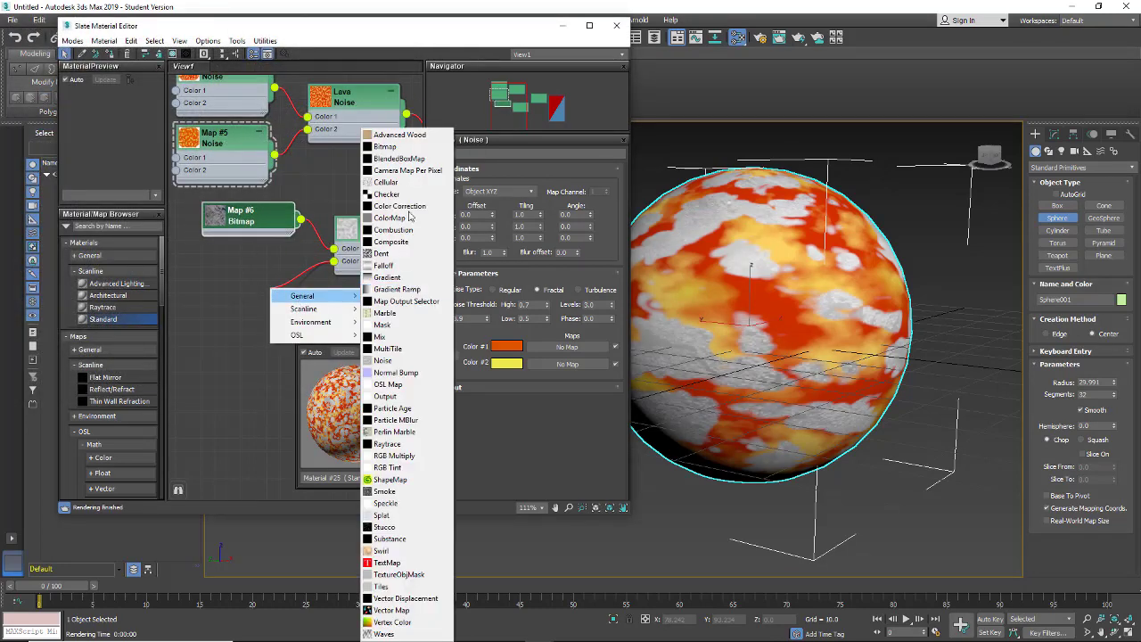
pyautogui.click(384, 146)
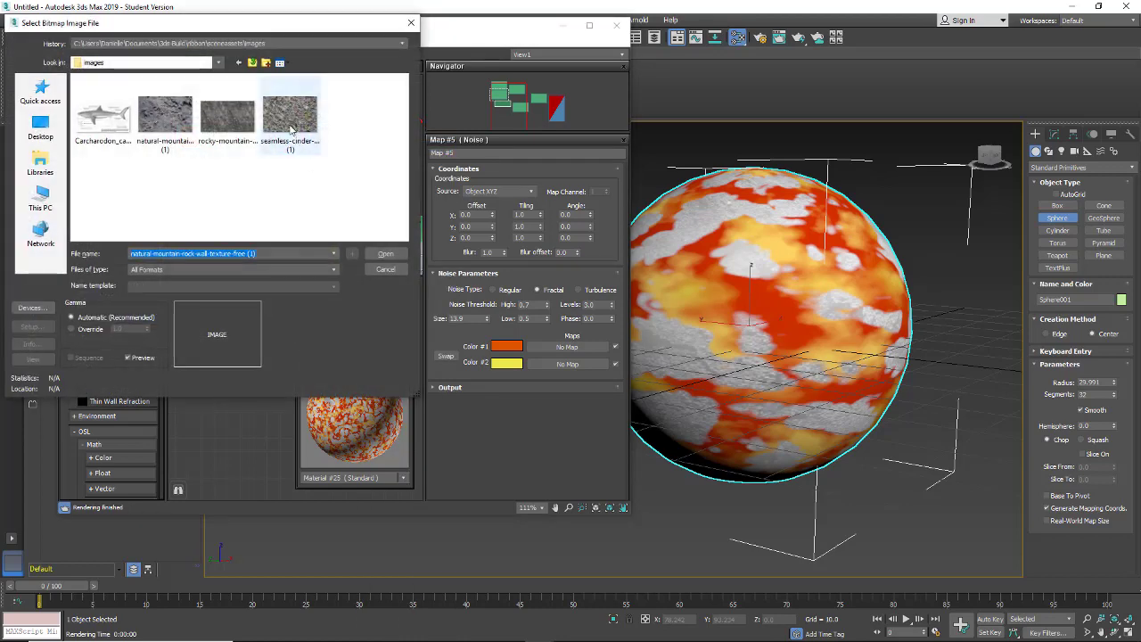
pyautogui.click(290, 114)
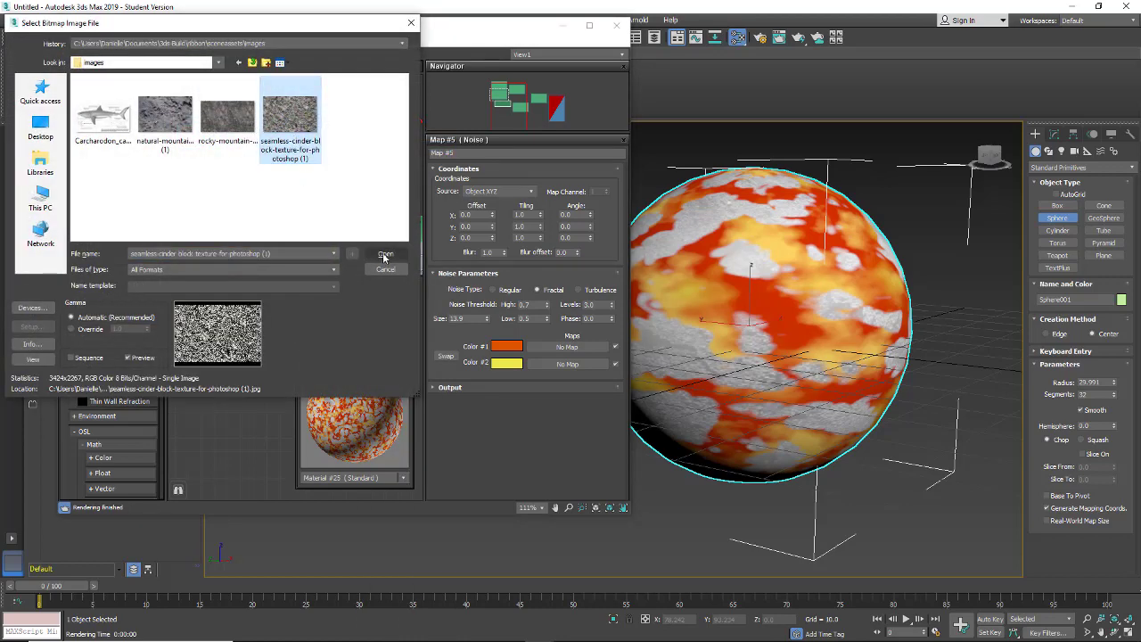
pyautogui.click(385, 254)
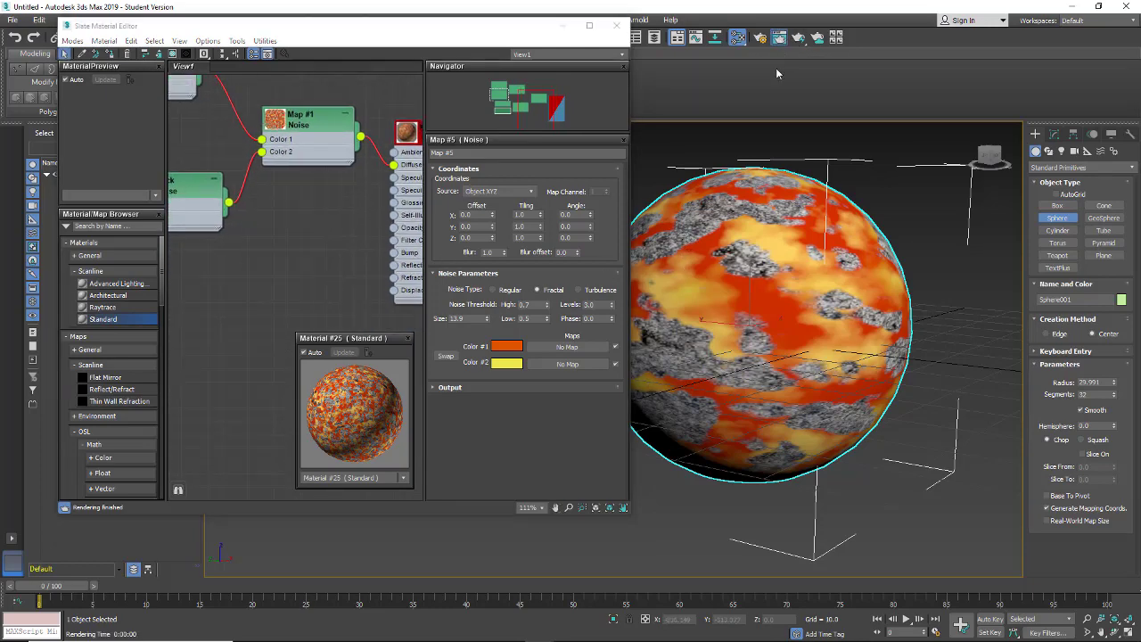
# - Review the lava material's settings and render a test preview of the sphere
pyautogui.click(776, 36)
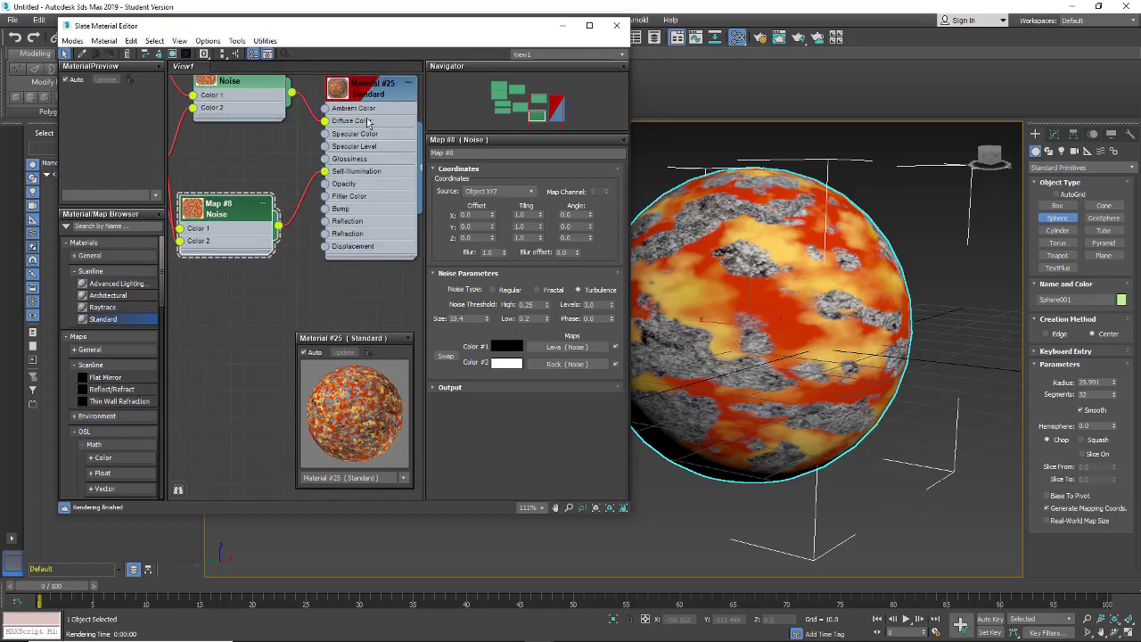
pyautogui.click(368, 89)
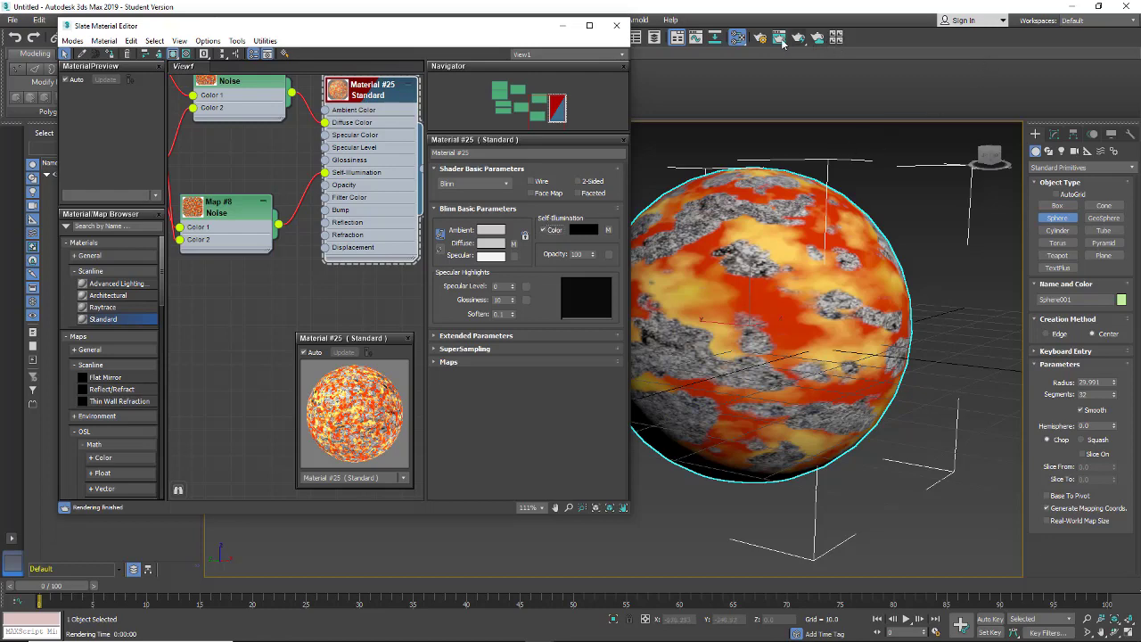
pyautogui.moveTo(778, 44)
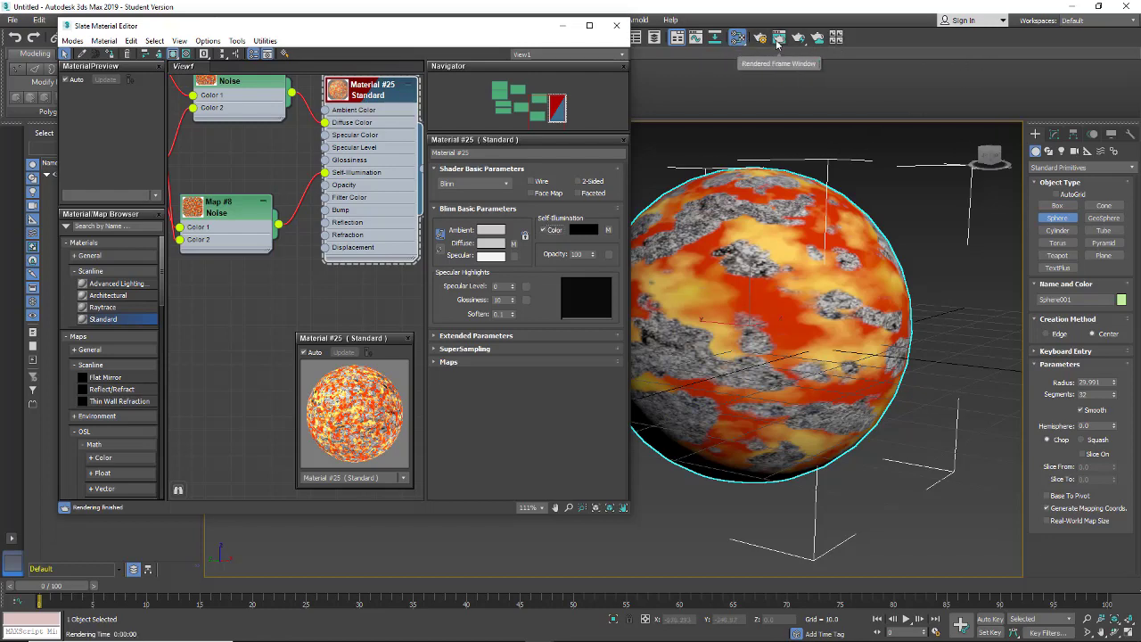
pyautogui.click(777, 37)
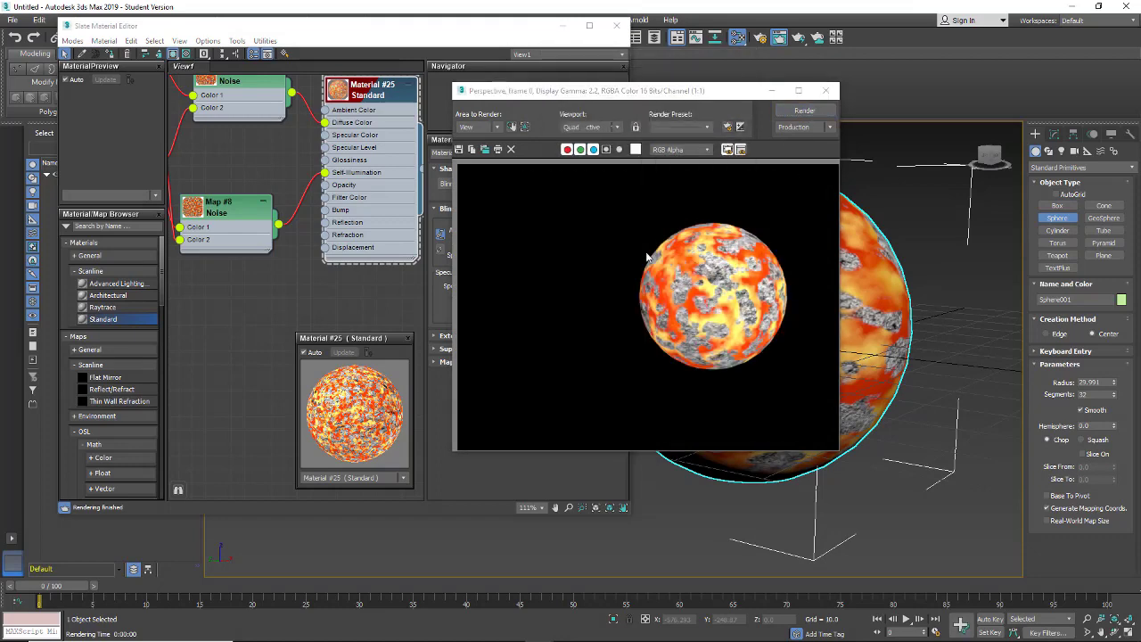
pyautogui.moveTo(682, 292)
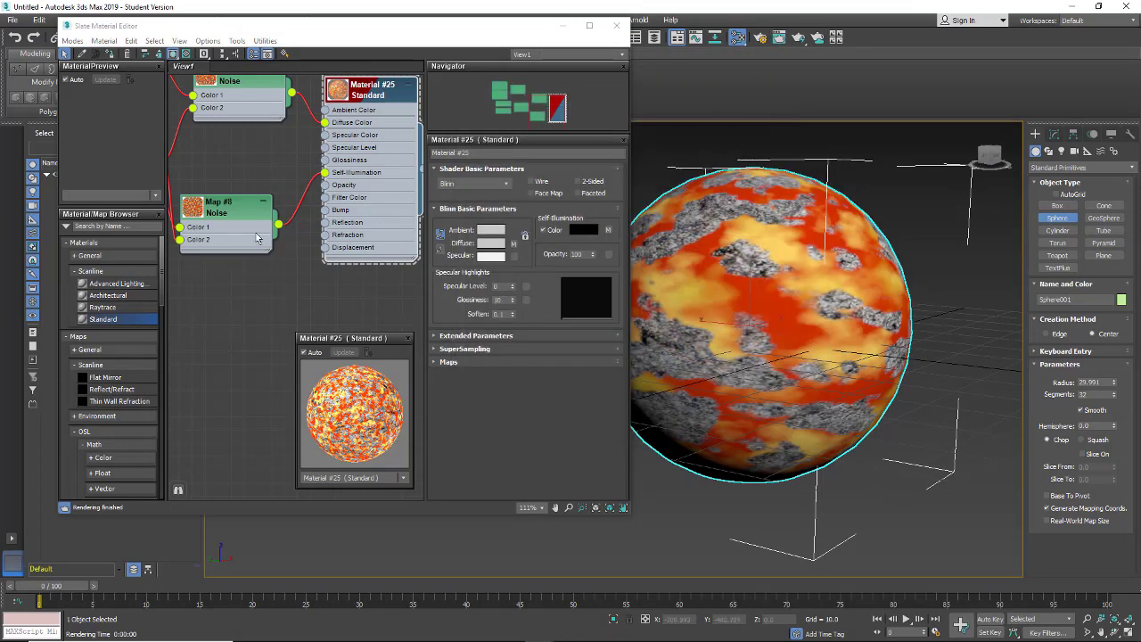
# - Set the glow mask noise's second colour to black, re-render, and close the render window
pyautogui.click(223, 206)
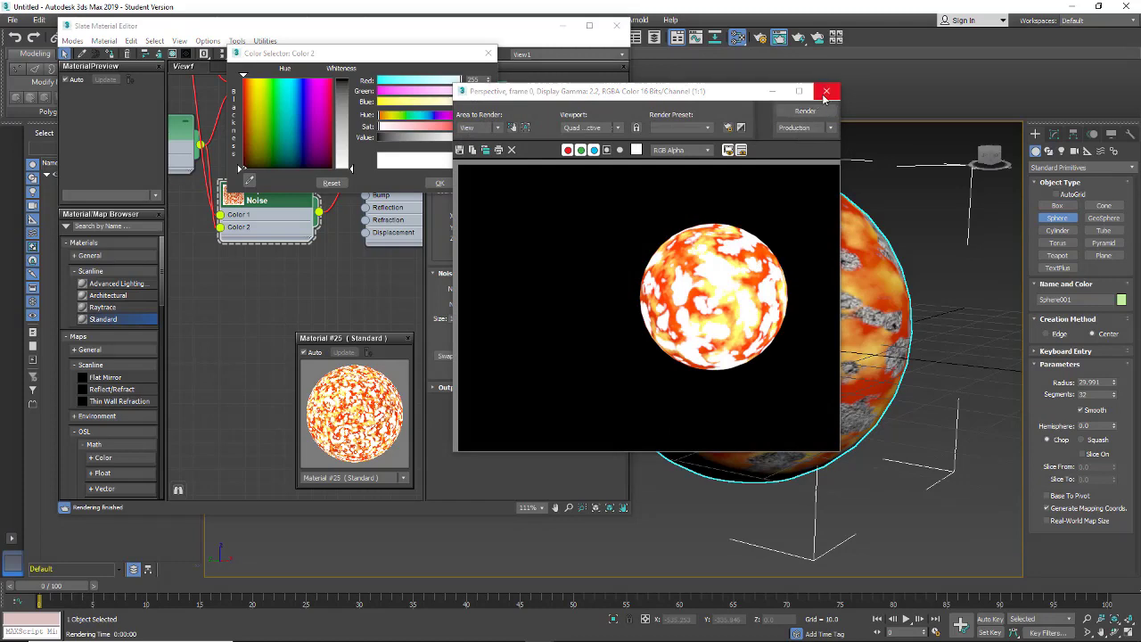
pyautogui.click(825, 91)
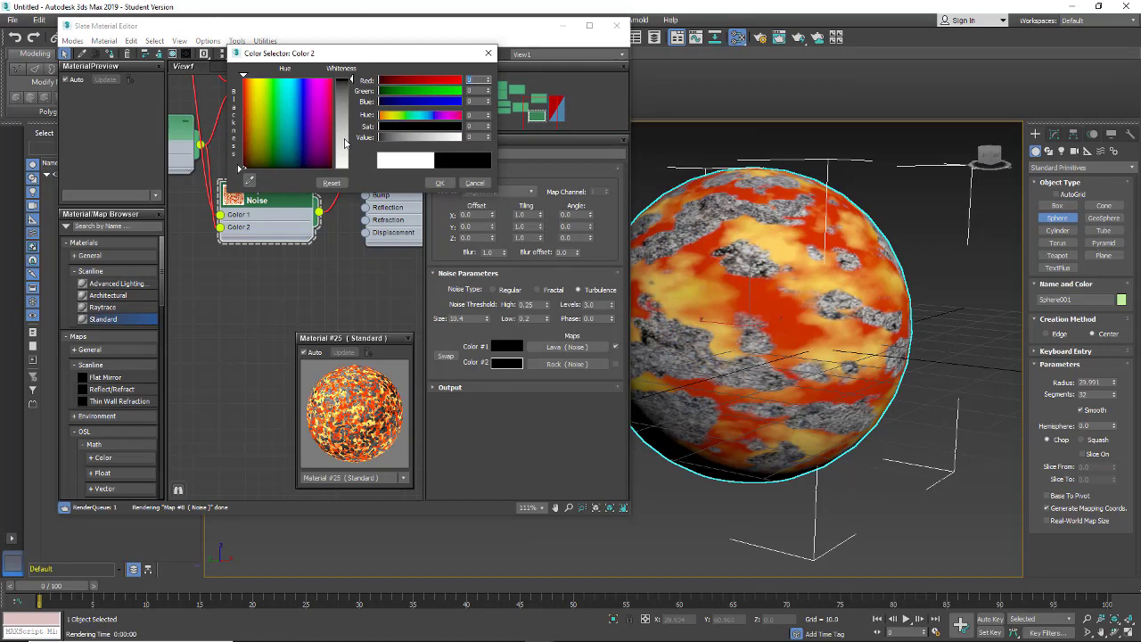
pyautogui.click(474, 182)
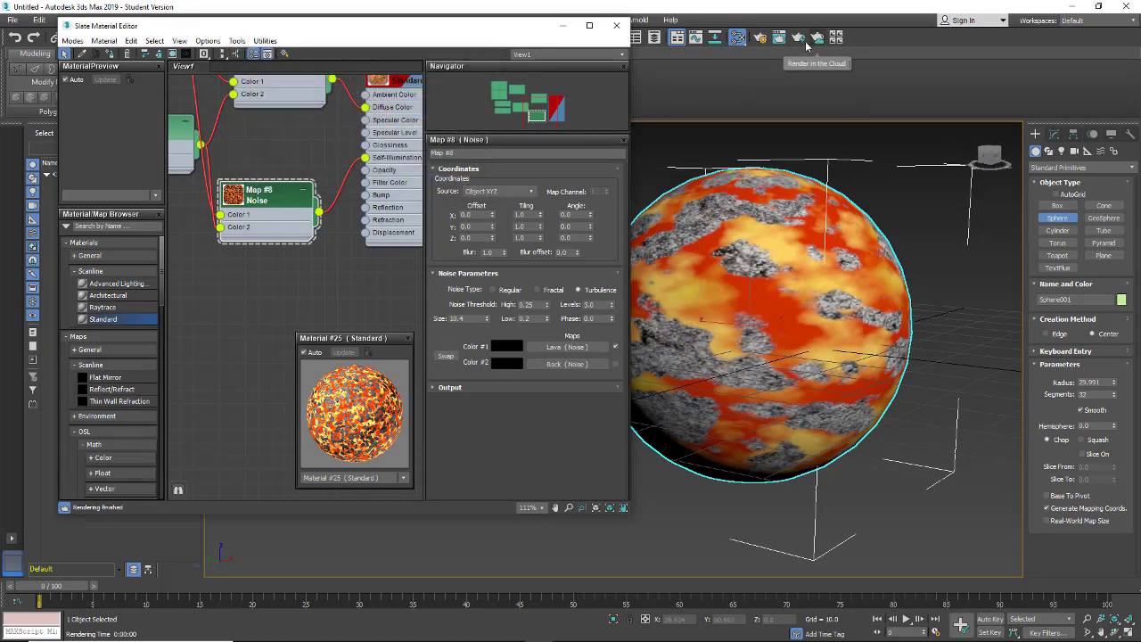
pyautogui.click(800, 36)
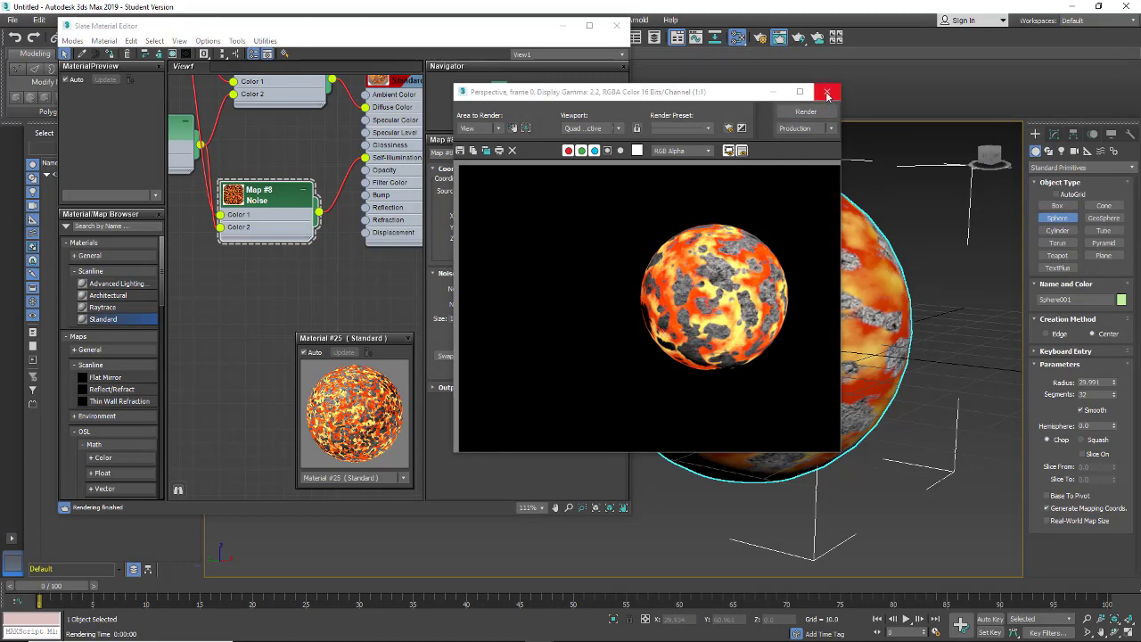
pyautogui.click(826, 92)
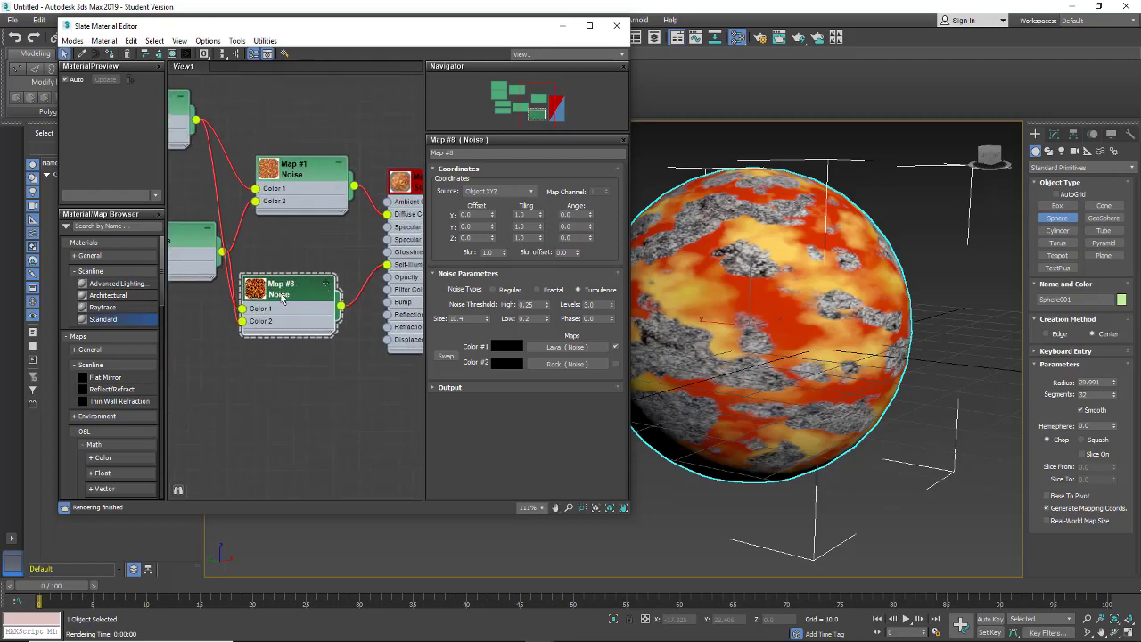
pyautogui.moveTo(306, 286)
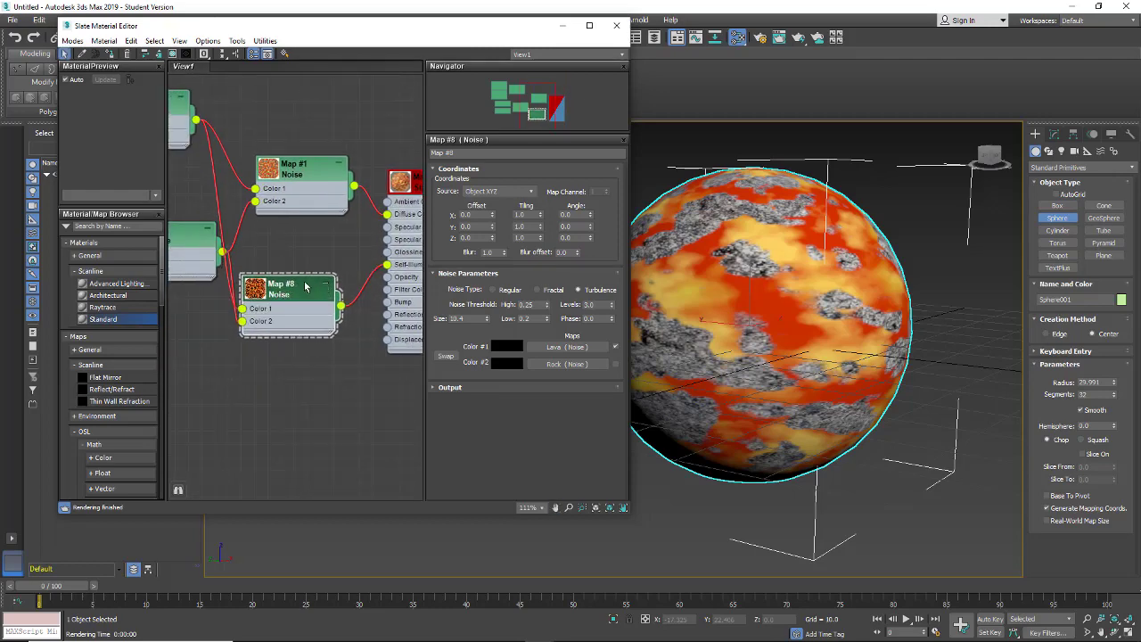
# - Clone the noise map into the Bump slot, adjust its amount, and render the bumpy sphere
pyautogui.moveTo(306, 286); pyautogui.dragTo(381, 287)
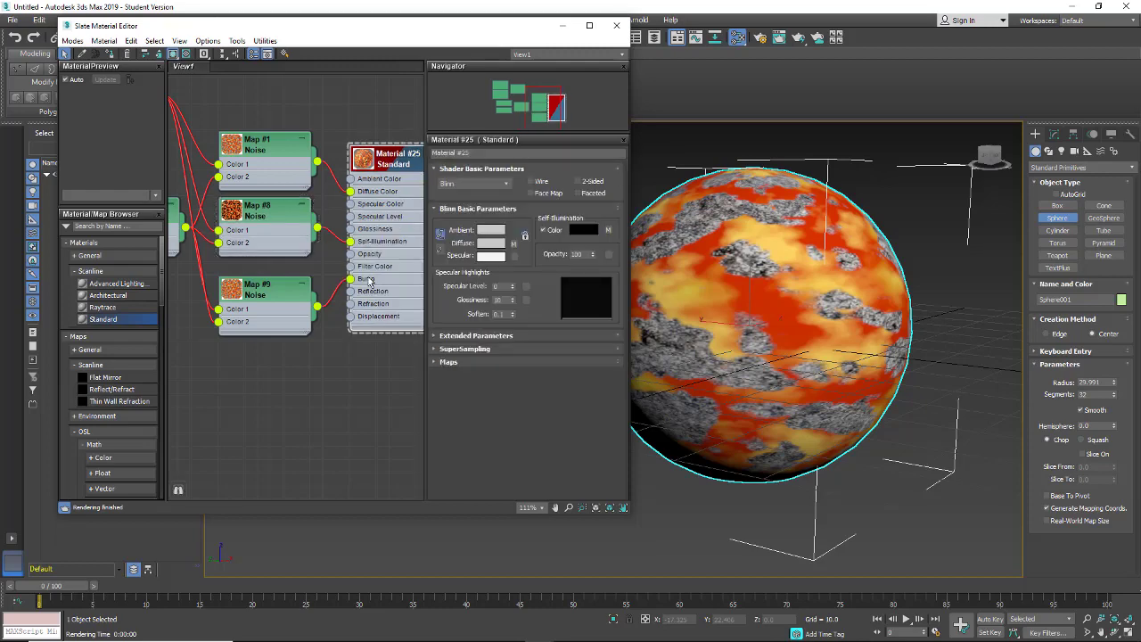
pyautogui.click(448, 193)
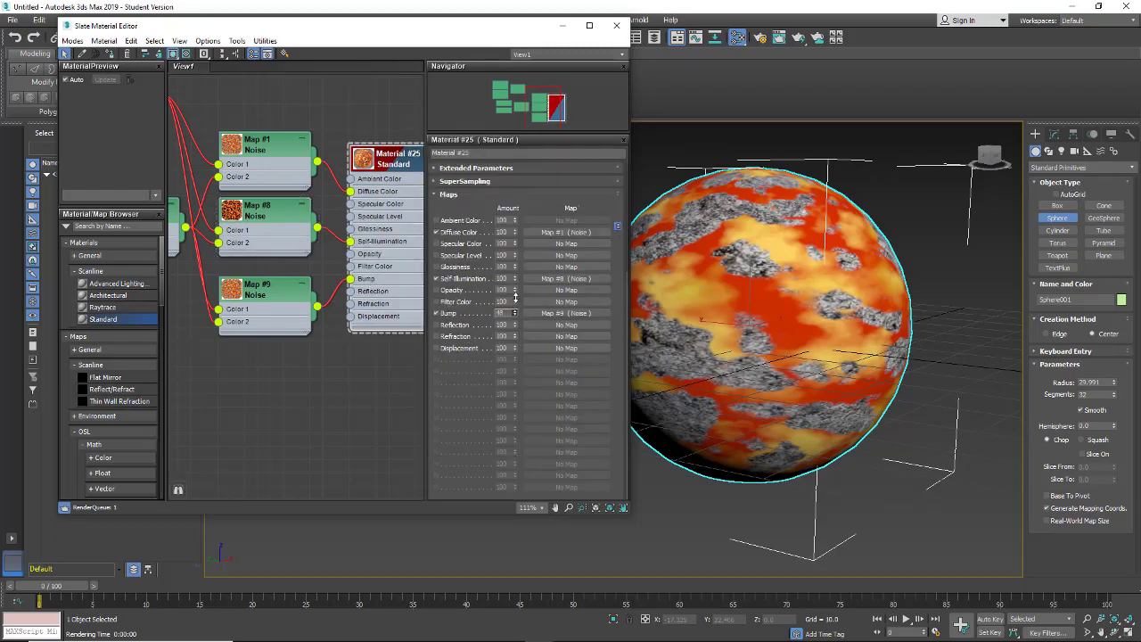
pyautogui.moveTo(783, 37)
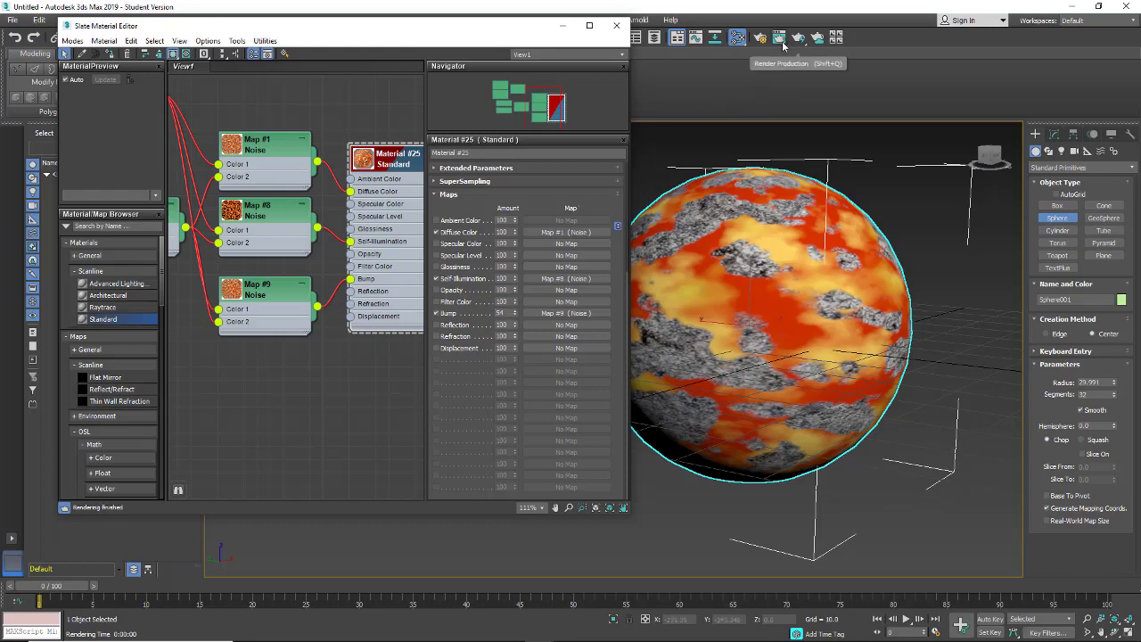
pyautogui.click(783, 37)
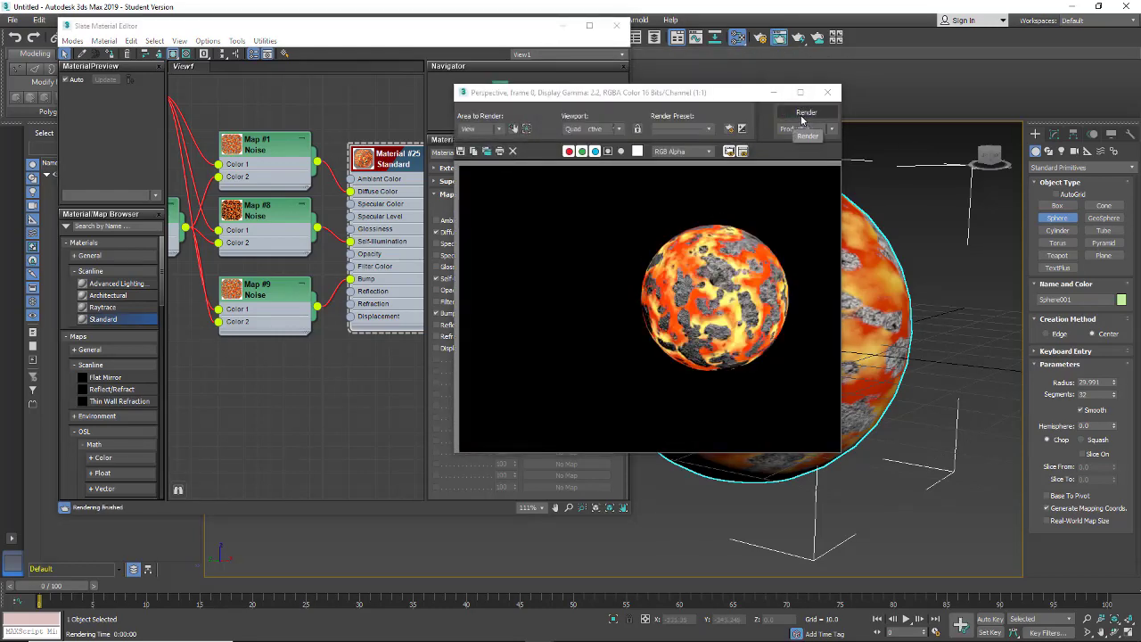
pyautogui.click(805, 112)
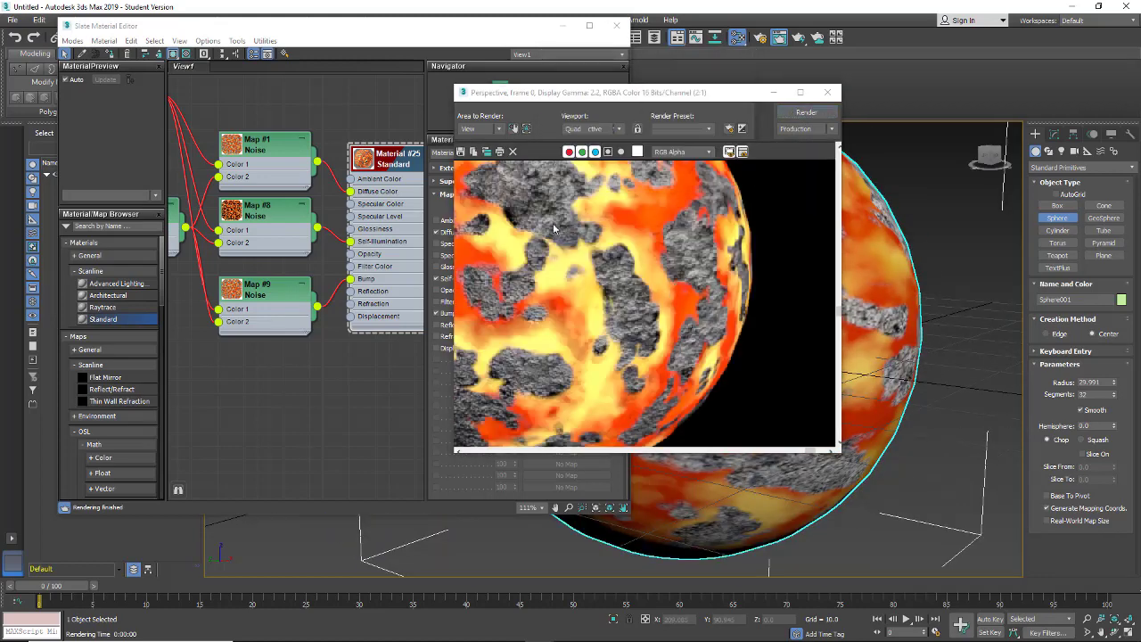
pyautogui.moveTo(698, 180)
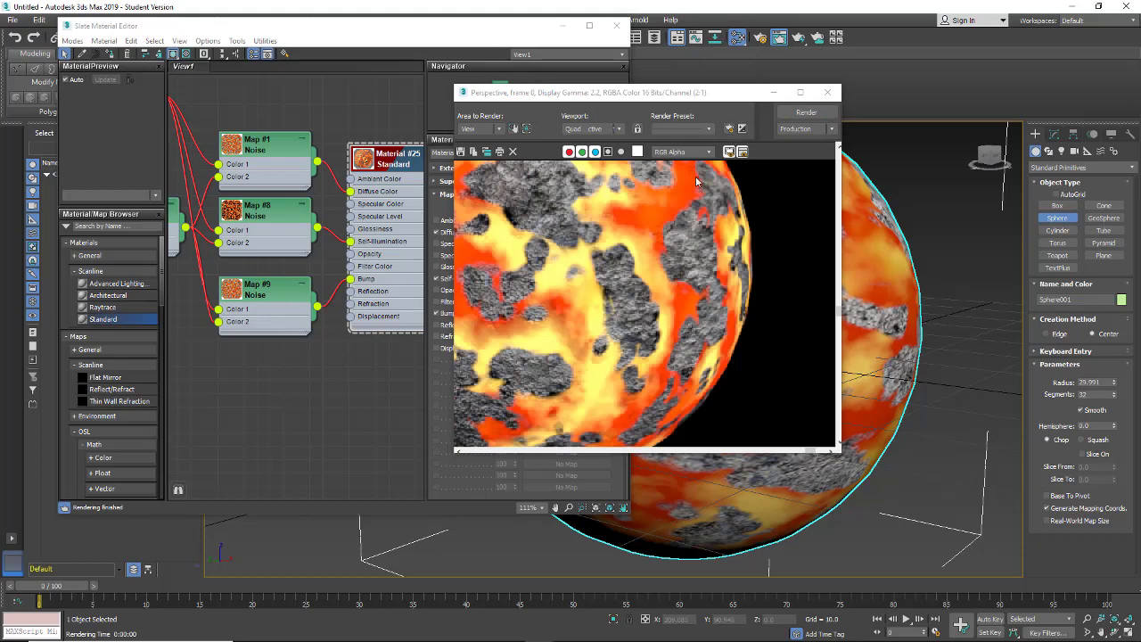